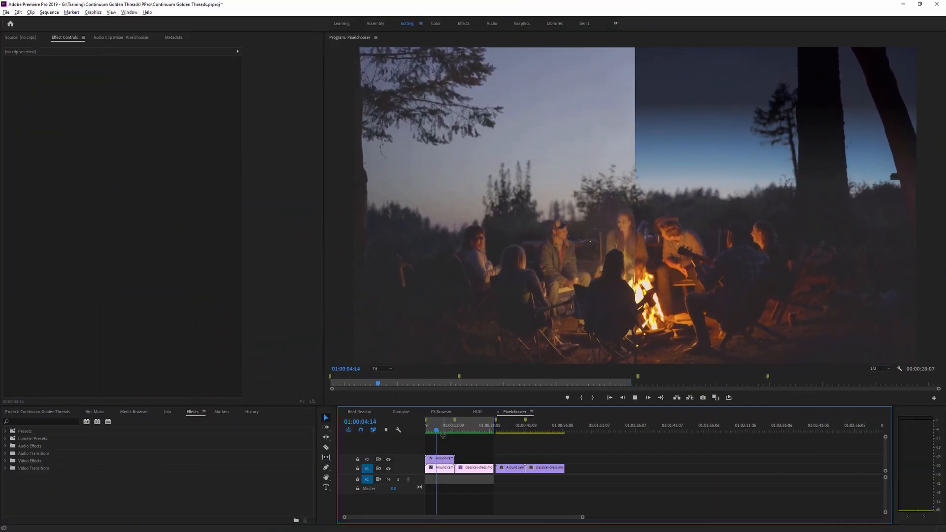
# - Scrub through the campfire and face before-and-after comparisons, ending on the untreated campfire clip
pyautogui.click(457, 426)
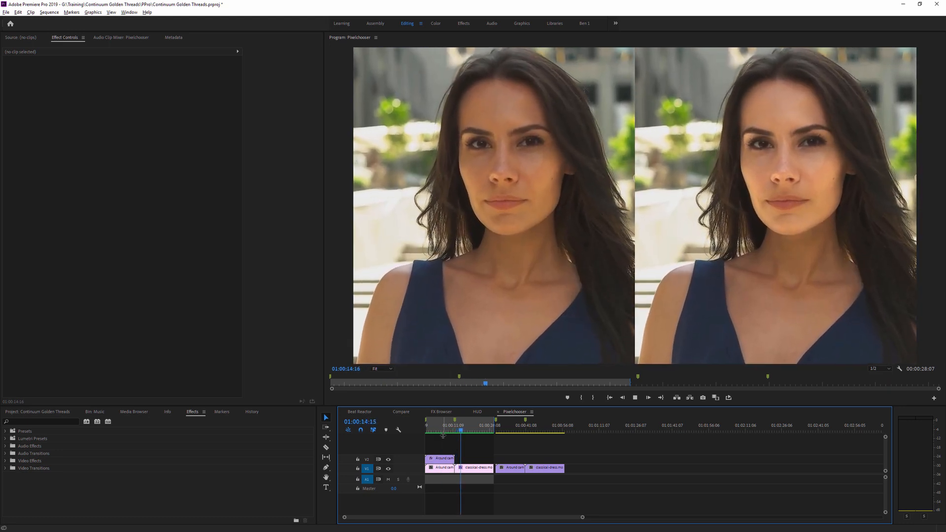
pyautogui.click(445, 433)
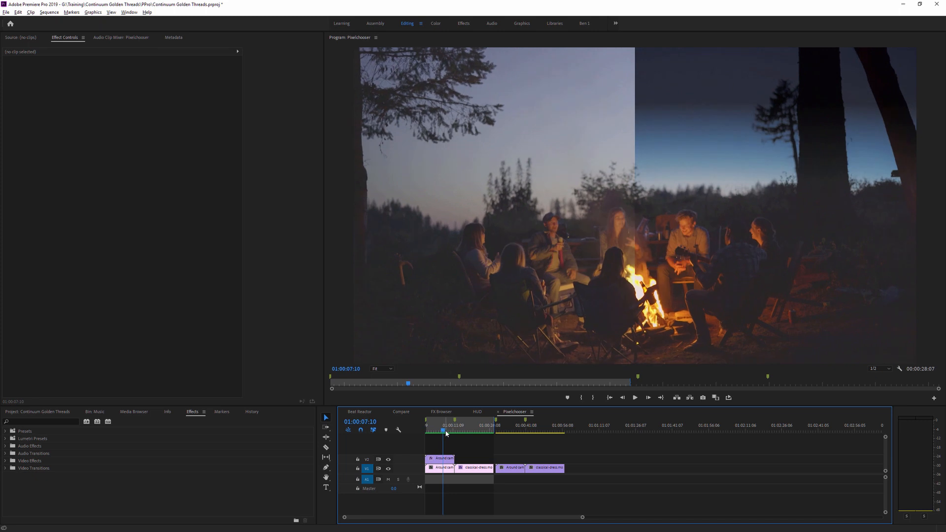
pyautogui.click(507, 429)
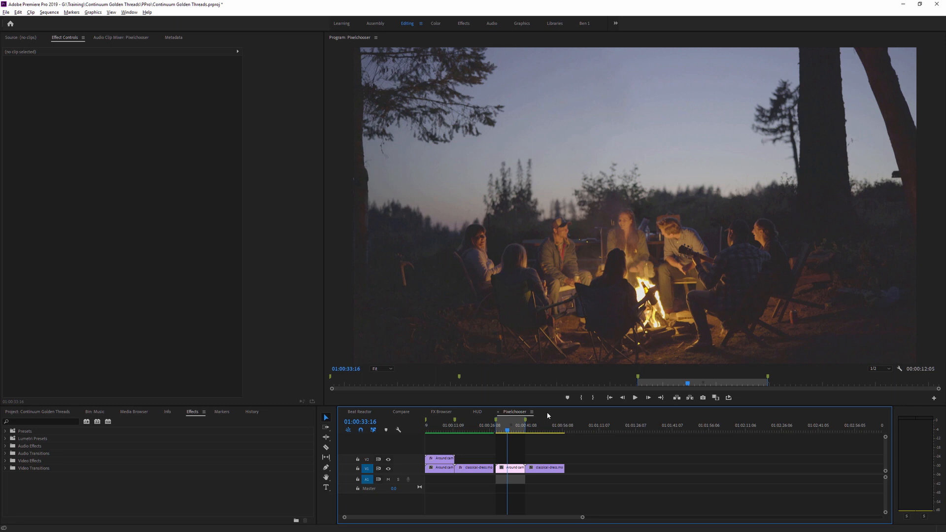
pyautogui.click(516, 426)
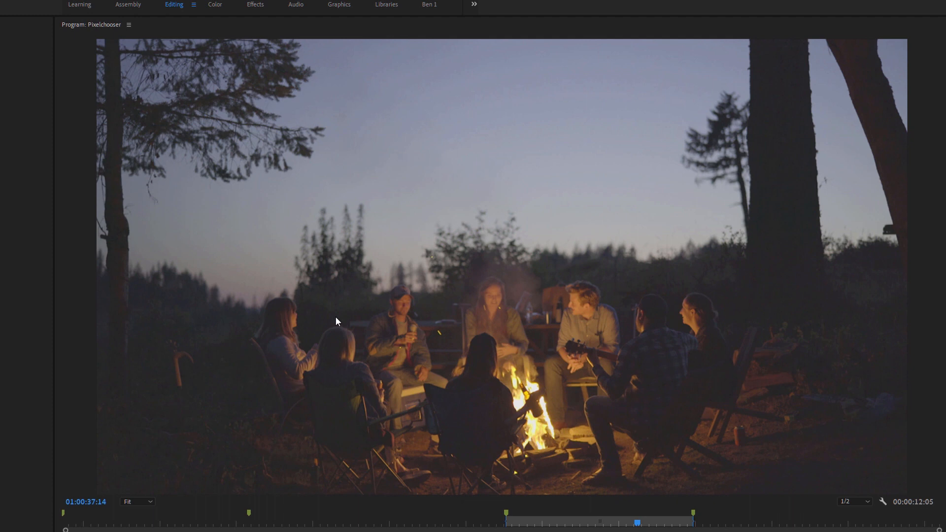
pyautogui.moveTo(549, 62)
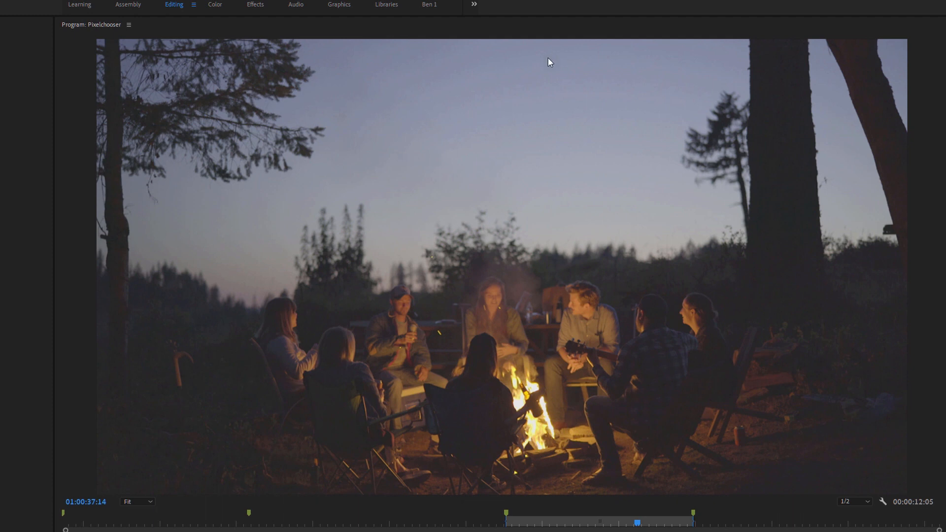
pyautogui.moveTo(521, 131)
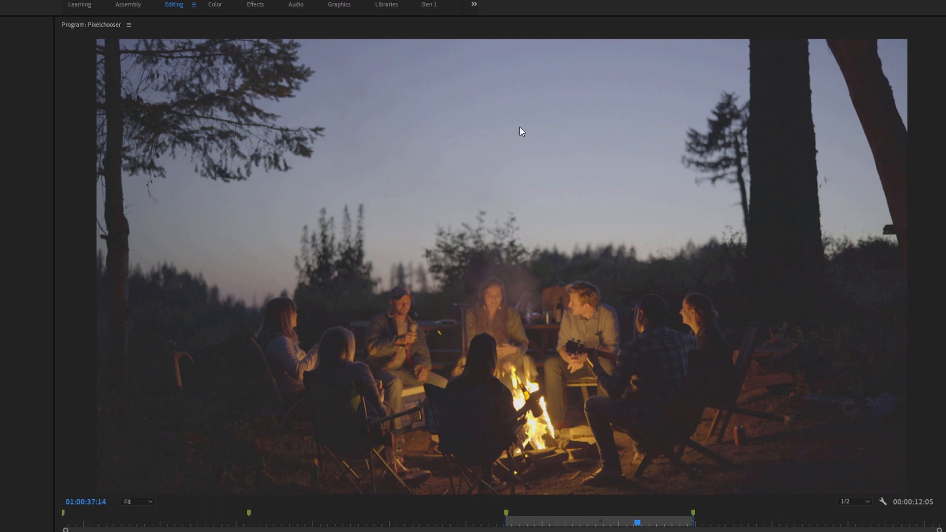
pyautogui.moveTo(503, 180)
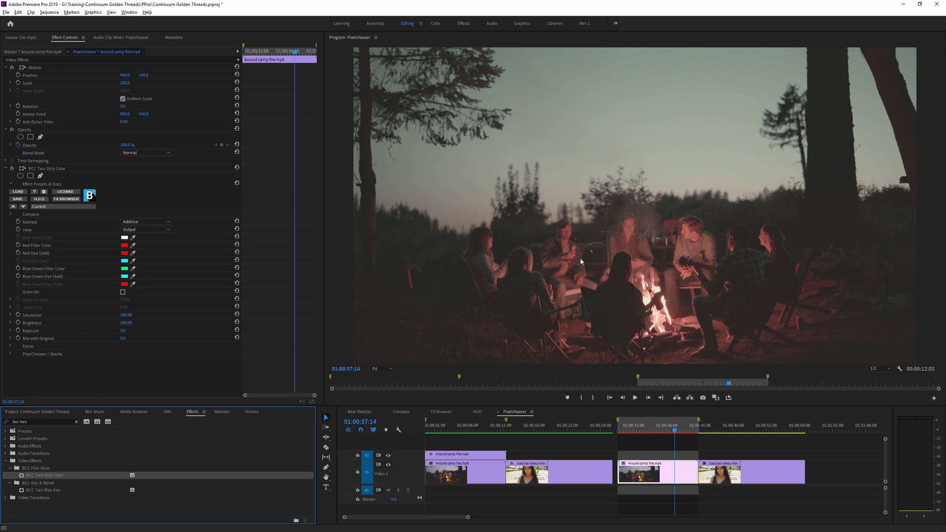
pyautogui.moveTo(631, 272)
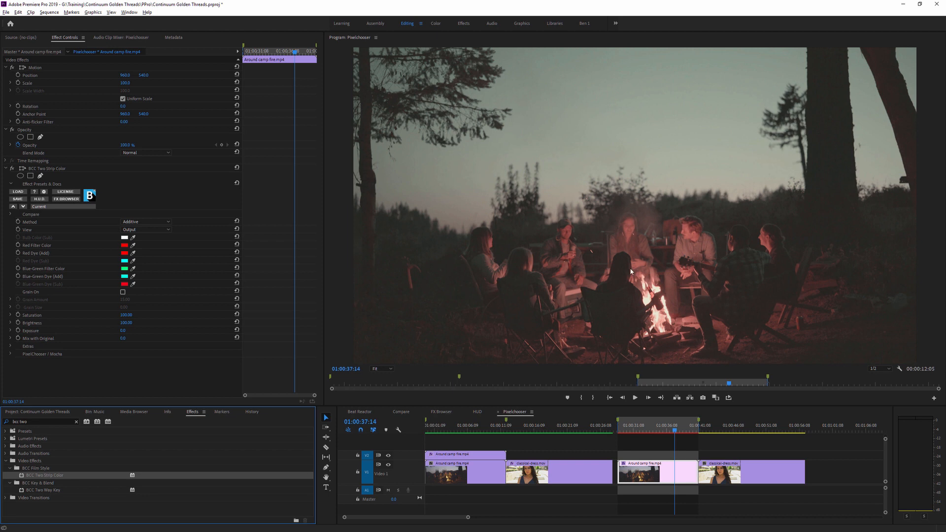
pyautogui.moveTo(349, 201)
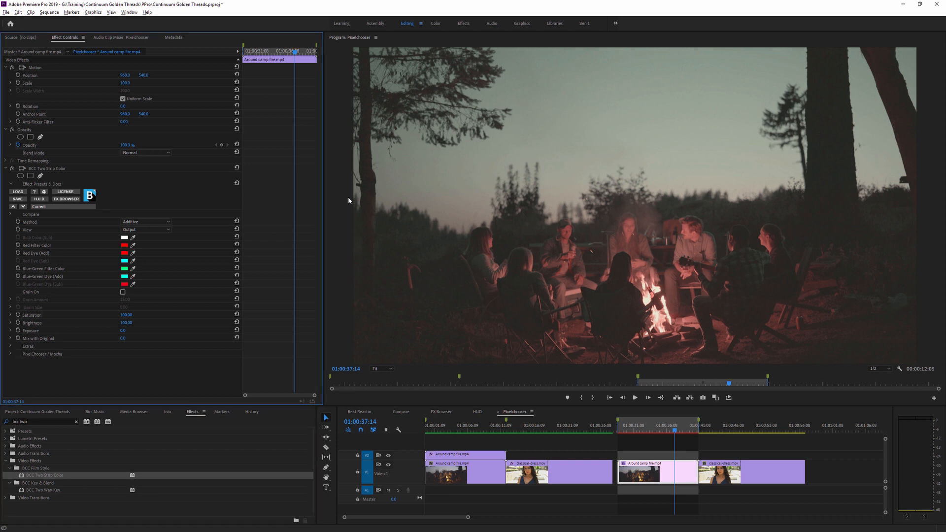
# - Apply a preset look from the FX Browser to the campfire's Two Strip Color effect
pyautogui.click(67, 199)
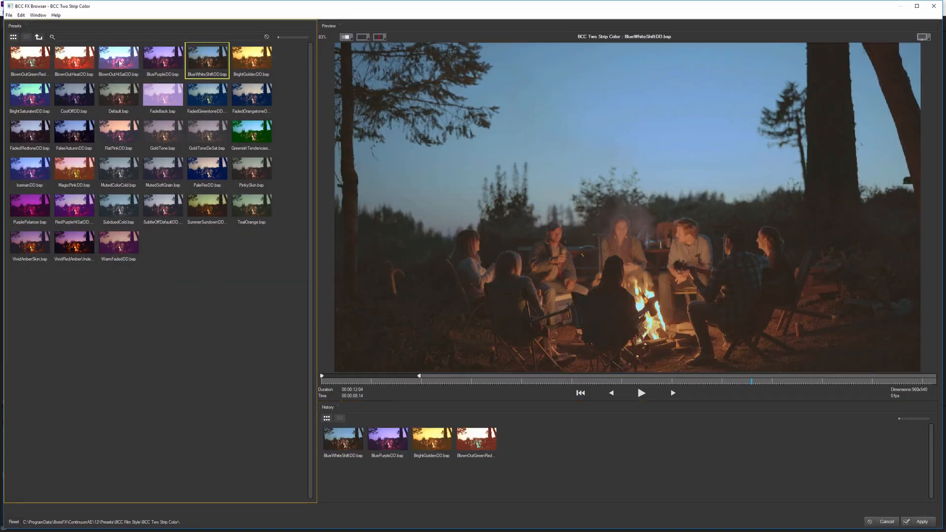
pyautogui.click(118, 59)
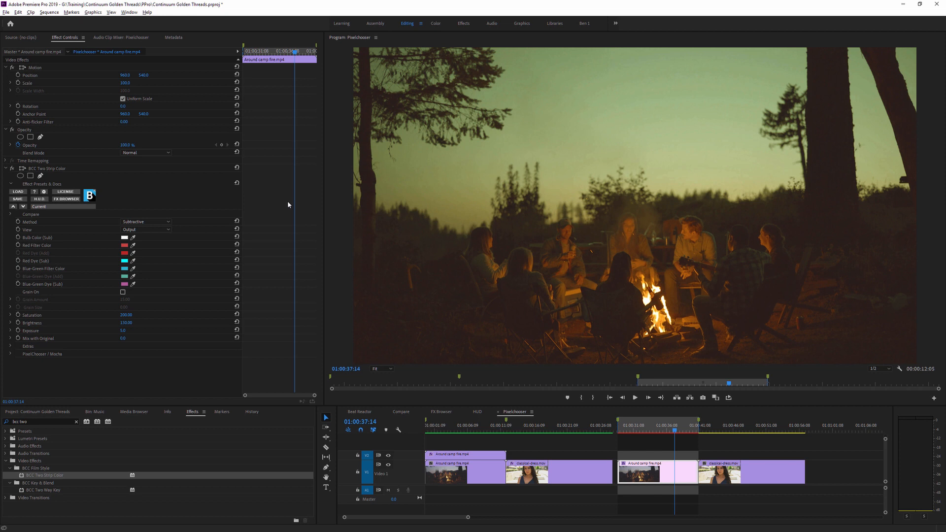
pyautogui.moveTo(89, 342)
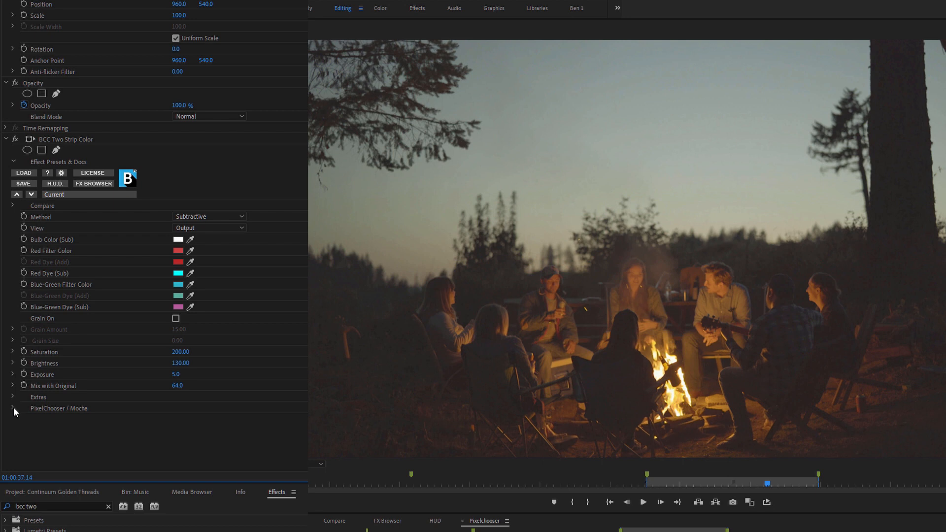
# - Expand PixelChooser / Mocha, load the Matte Luma.bsp preset, and expand the Matte group
pyautogui.click(12, 409)
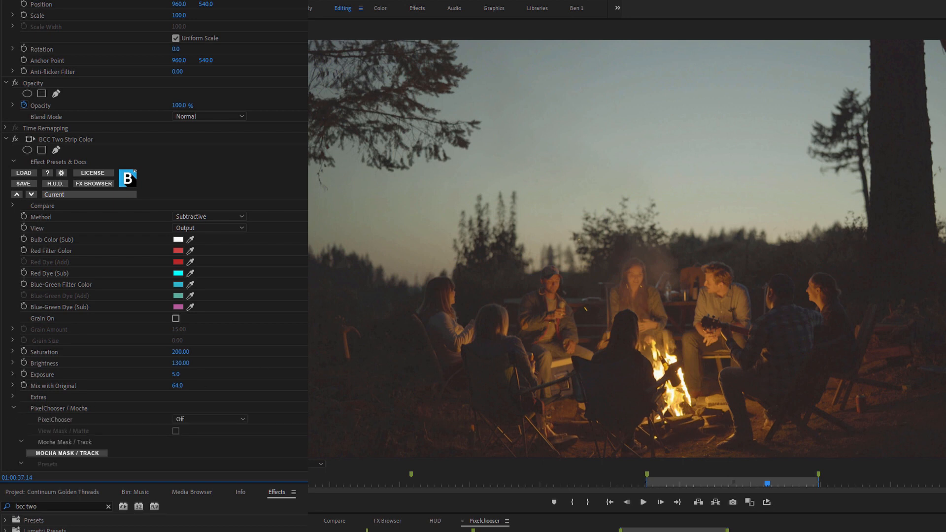
pyautogui.scroll(-3)
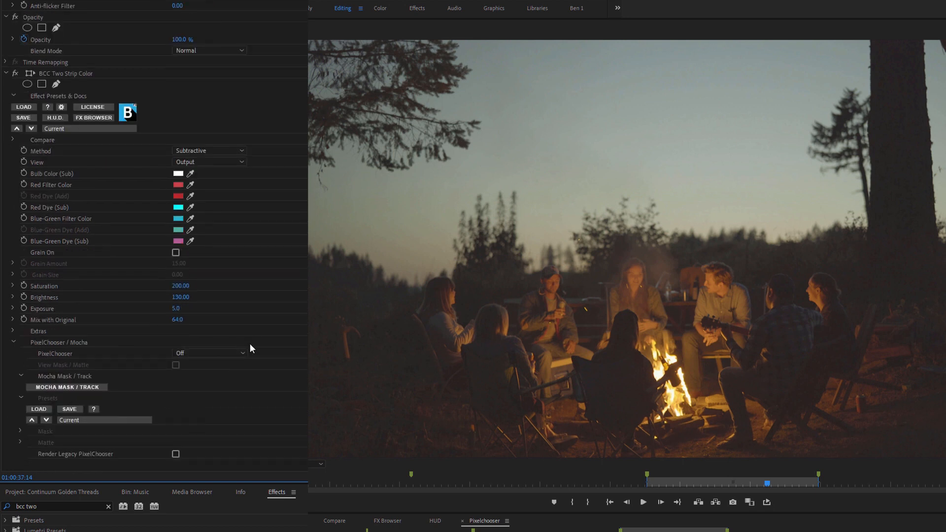
pyautogui.click(210, 352)
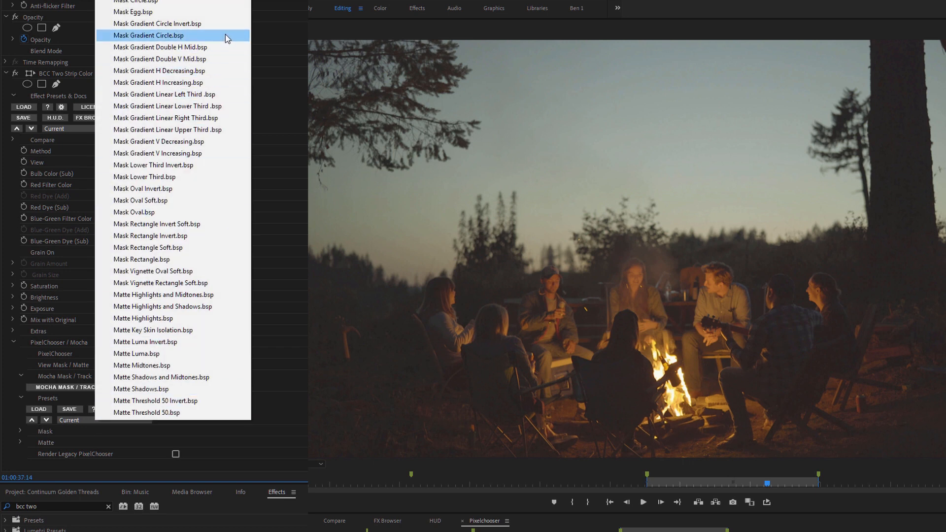
pyautogui.moveTo(229, 204)
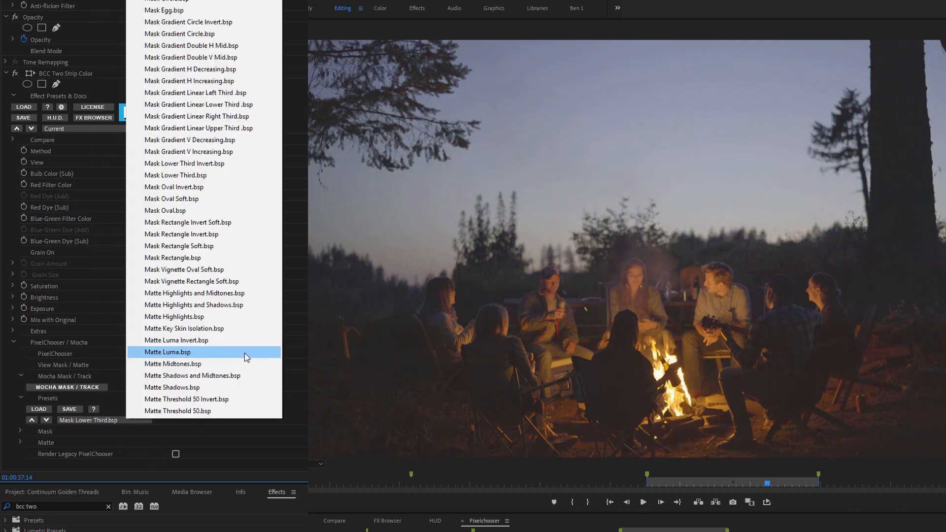
pyautogui.click(167, 352)
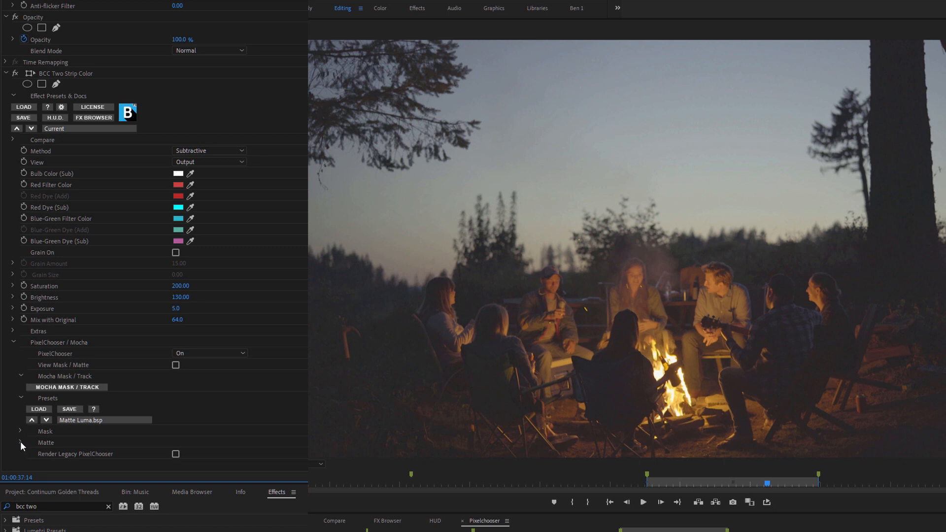
pyautogui.click(21, 443)
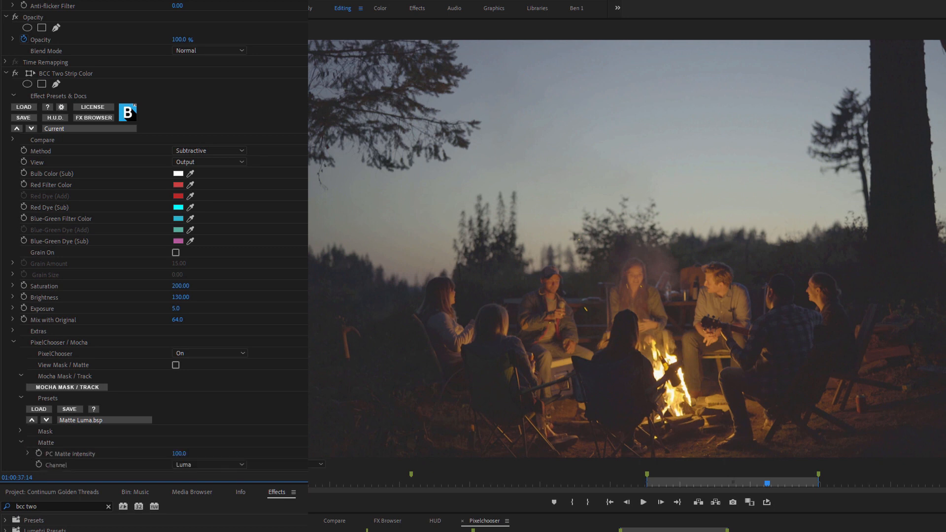
pyautogui.scroll(-3)
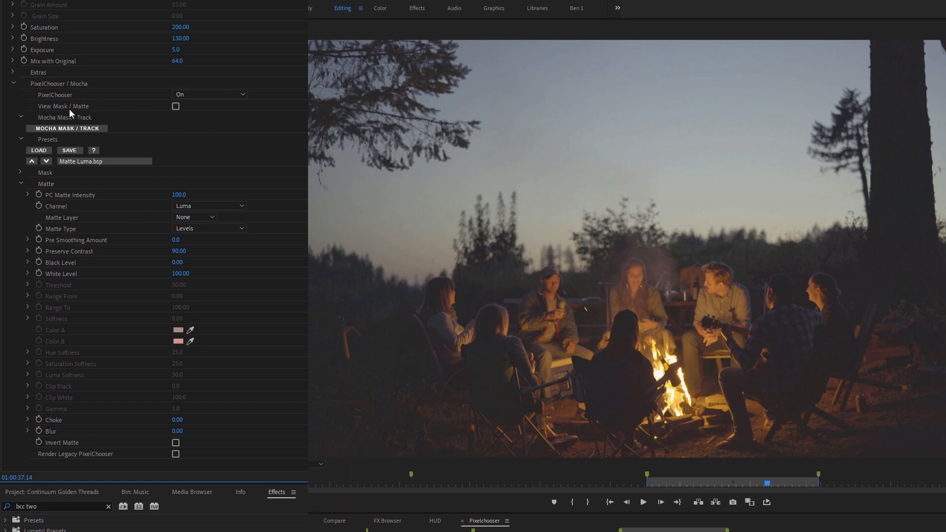
# - Base the matte on the Red channel with white level 60 and blur 7, previewing the matte
pyautogui.click(176, 105)
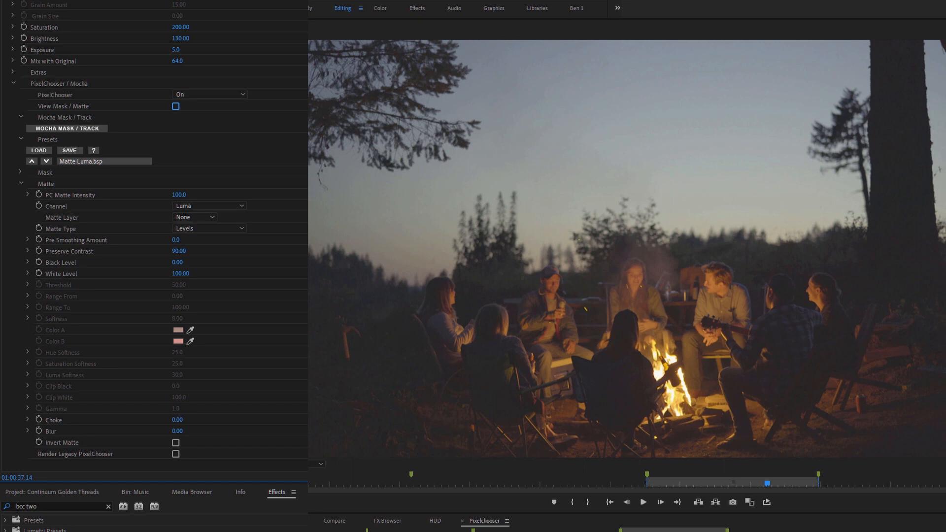
pyautogui.click(175, 106)
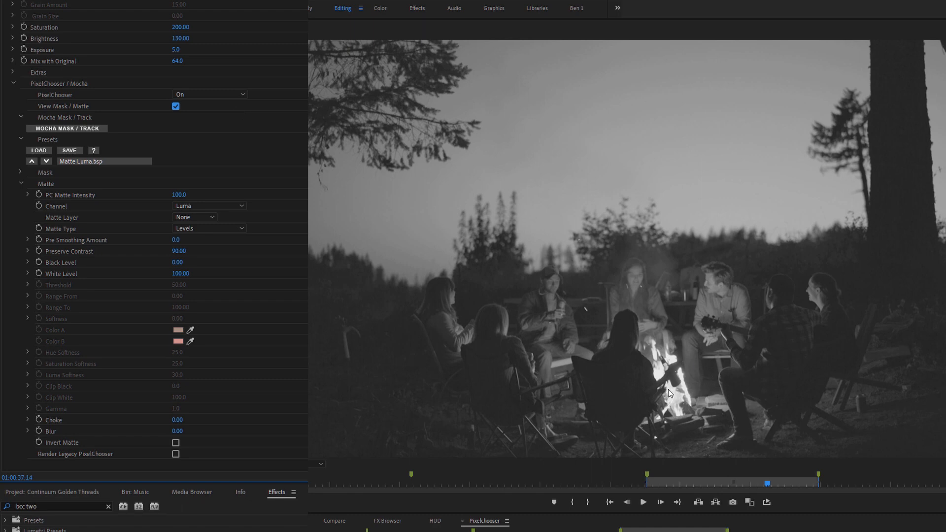
pyautogui.moveTo(669, 400)
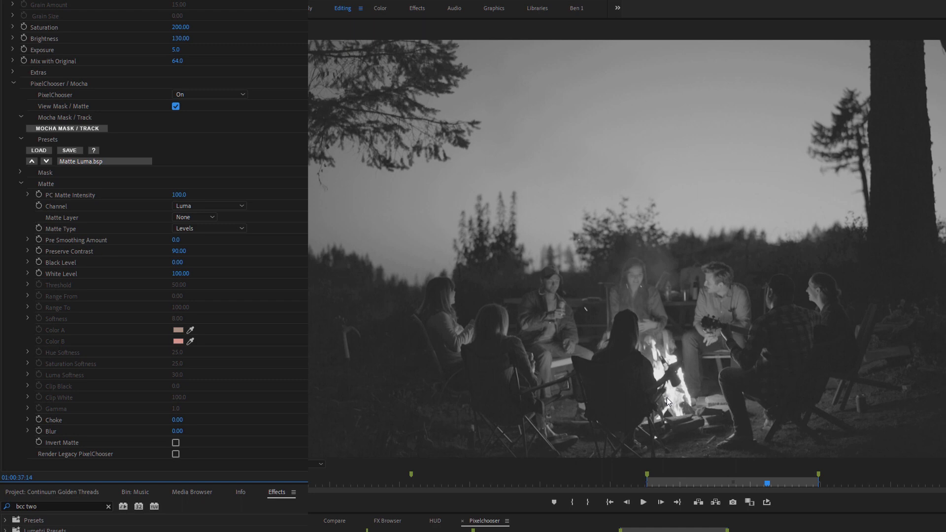
pyautogui.moveTo(206, 311)
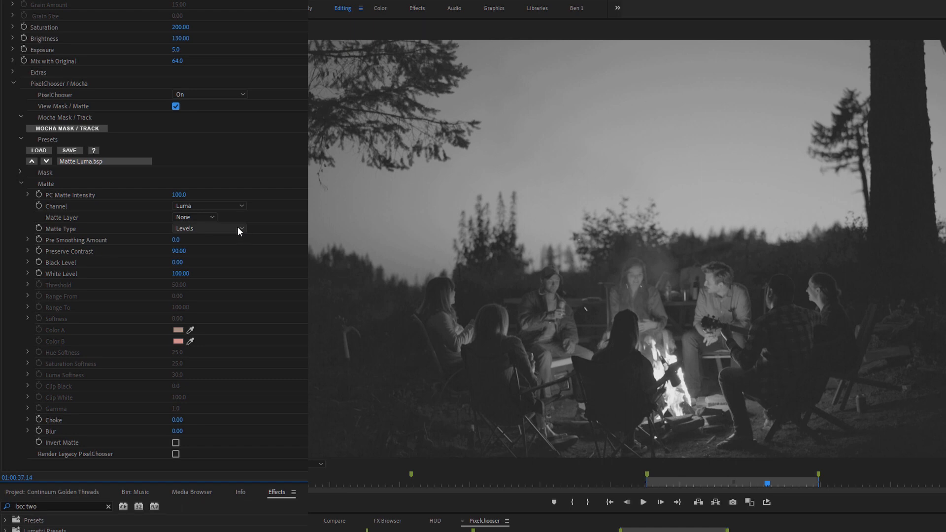
pyautogui.click(208, 206)
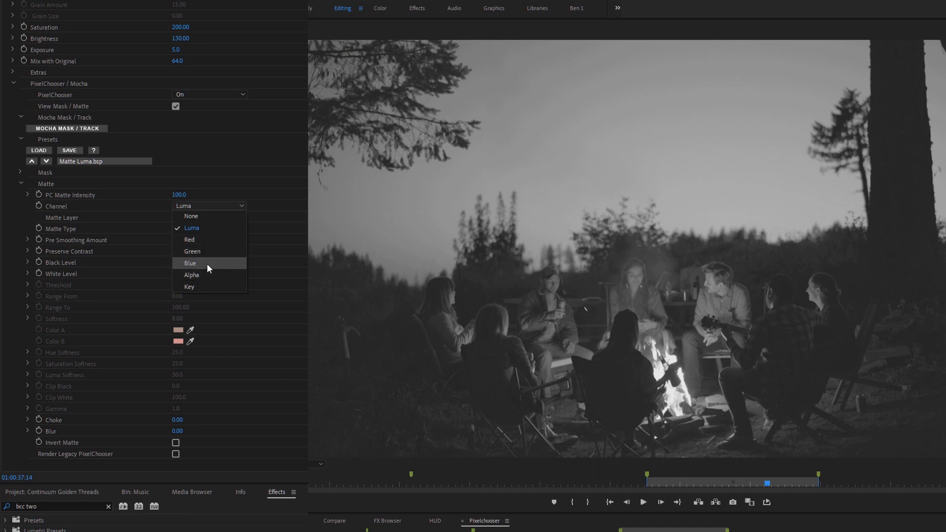
pyautogui.moveTo(219, 287)
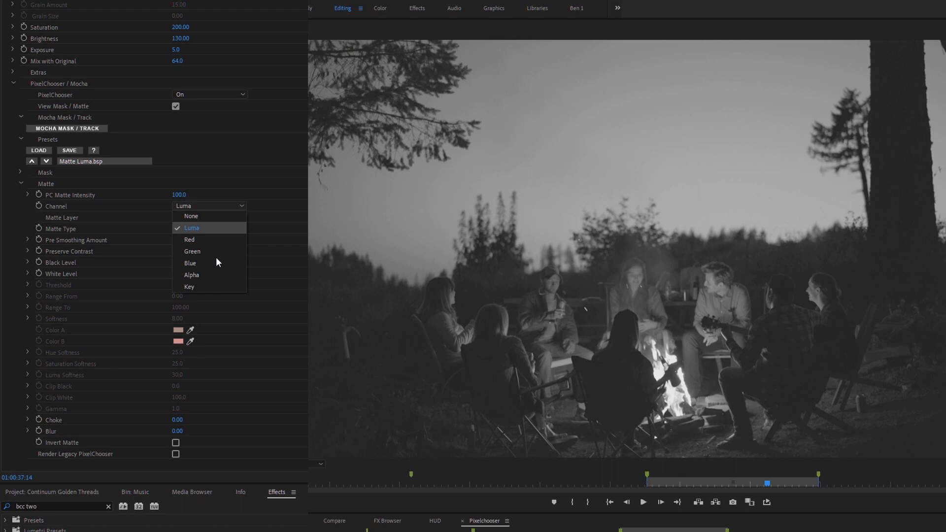
pyautogui.click(190, 239)
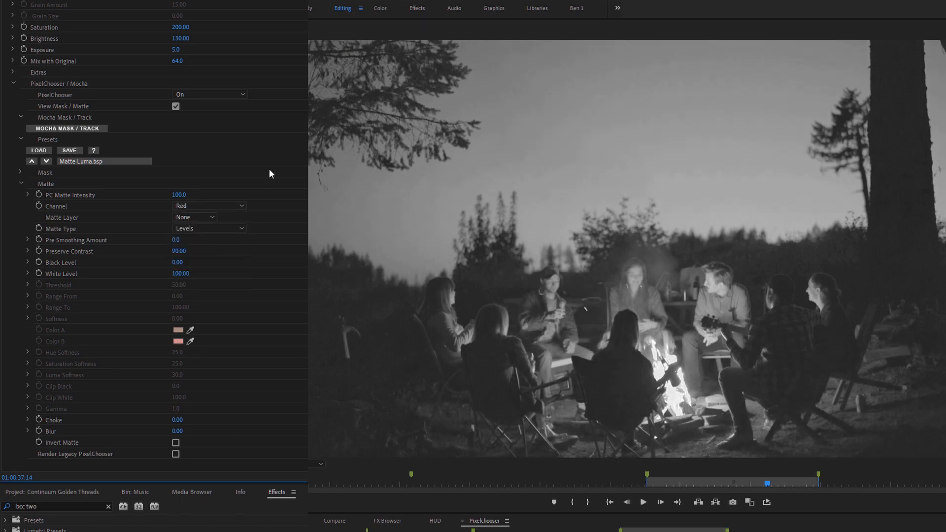
pyautogui.moveTo(702, 268)
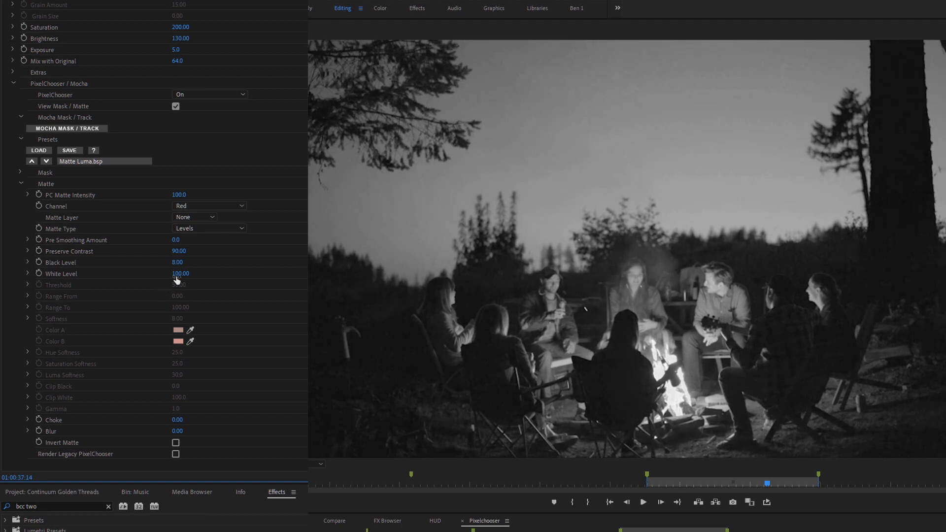
pyautogui.moveTo(181, 274); pyautogui.dragTo(175, 280)
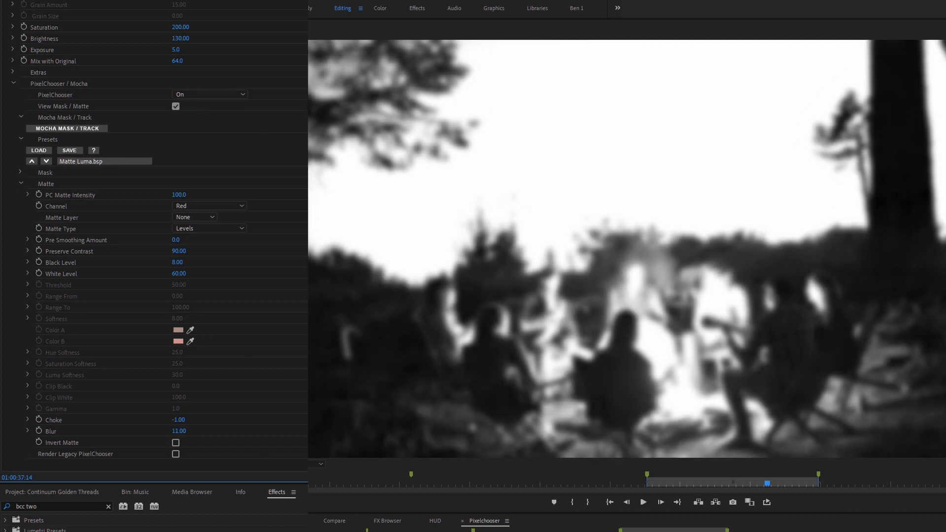
pyautogui.moveTo(179, 431); pyautogui.dragTo(157, 431)
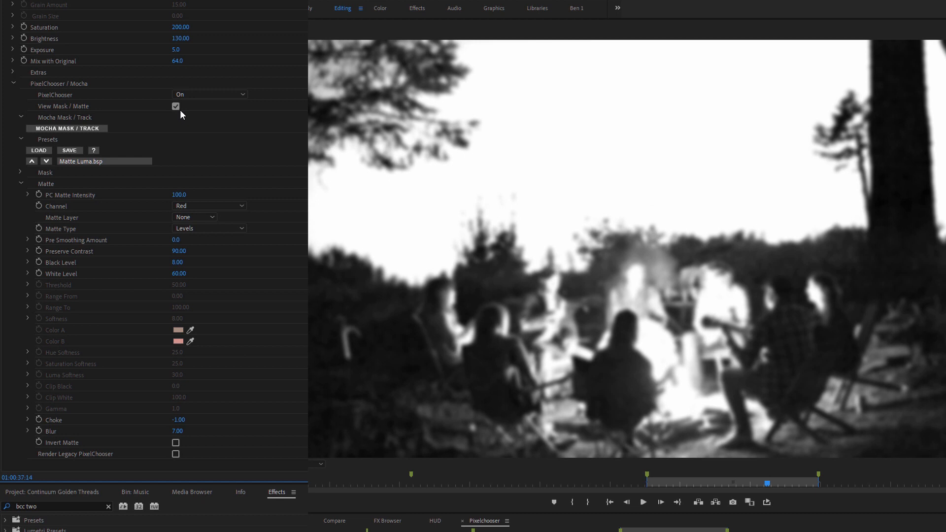
pyautogui.click(176, 107)
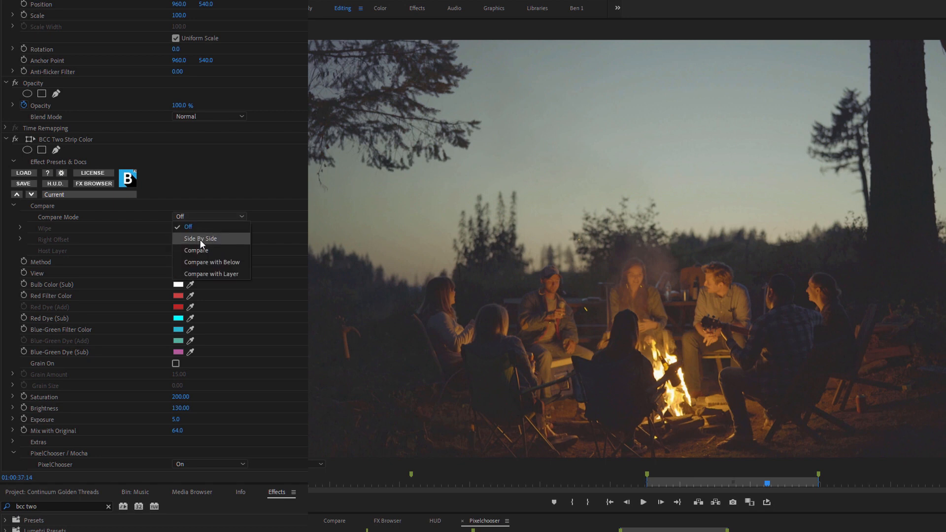
pyautogui.click(199, 239)
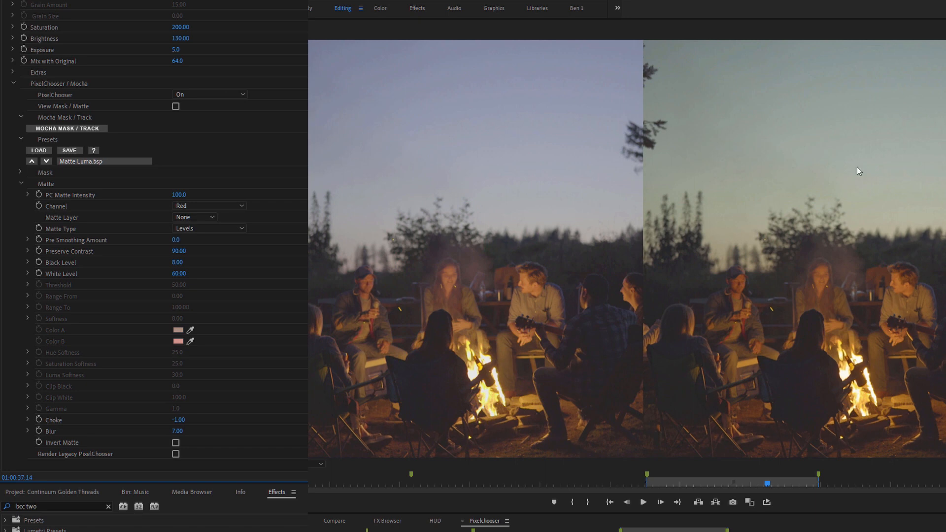
pyautogui.moveTo(126, 89)
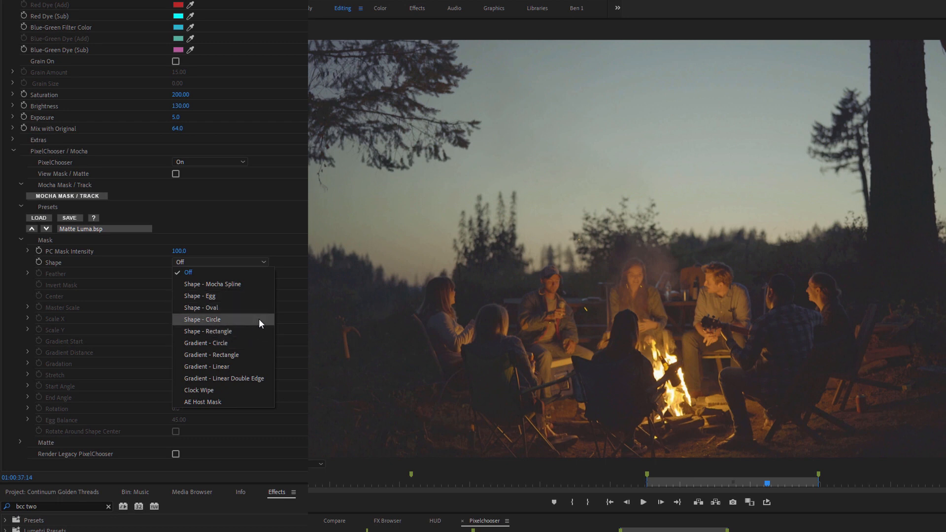
pyautogui.moveTo(246, 352)
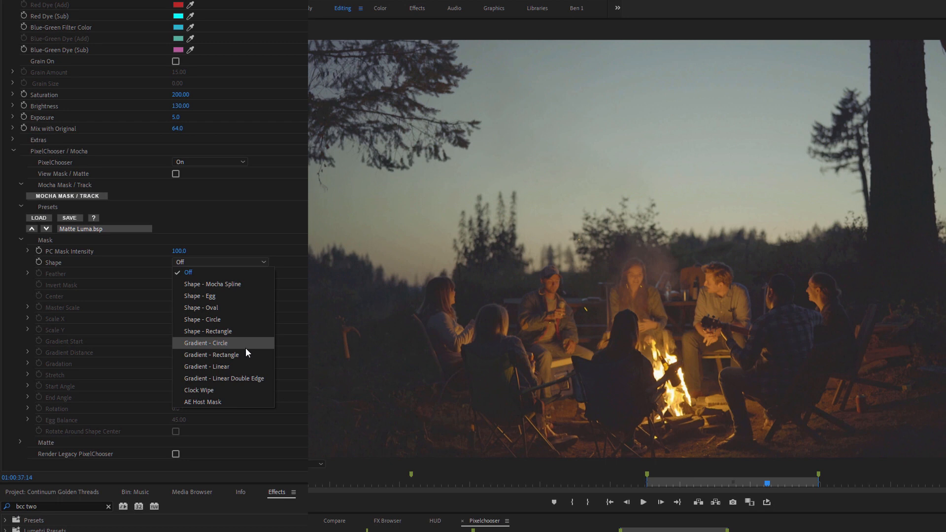
pyautogui.moveTo(248, 349)
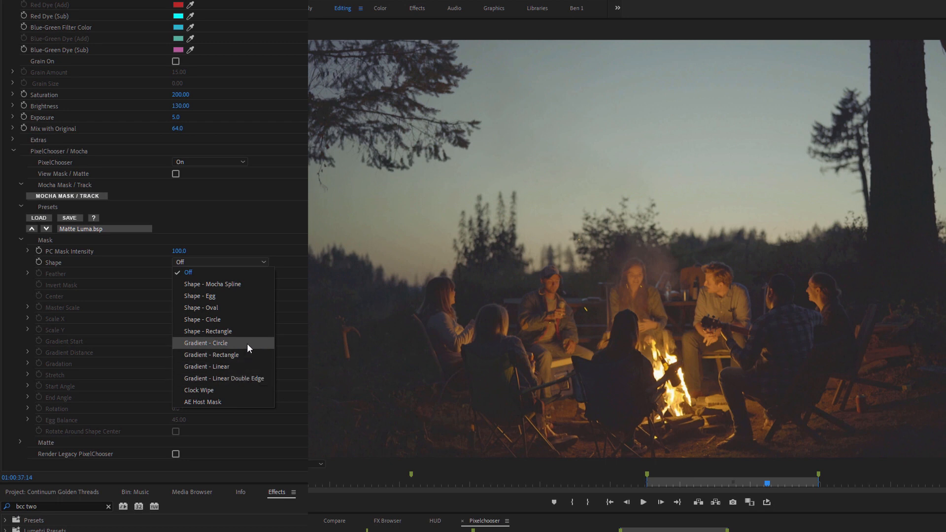
# - Make the mask an oval over the seated group, scaled 124.41×91.13 with feather 46
pyautogui.click(202, 319)
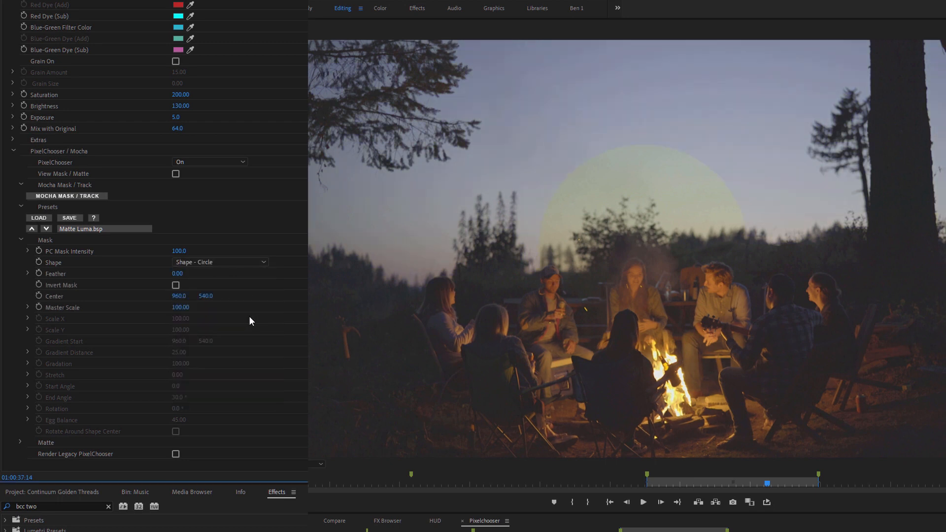
pyautogui.click(220, 262)
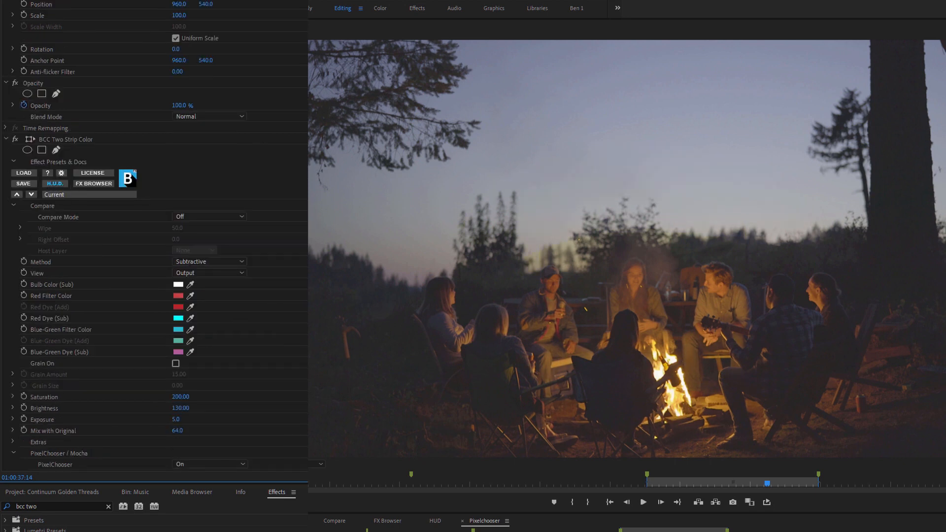
pyautogui.scroll(-3)
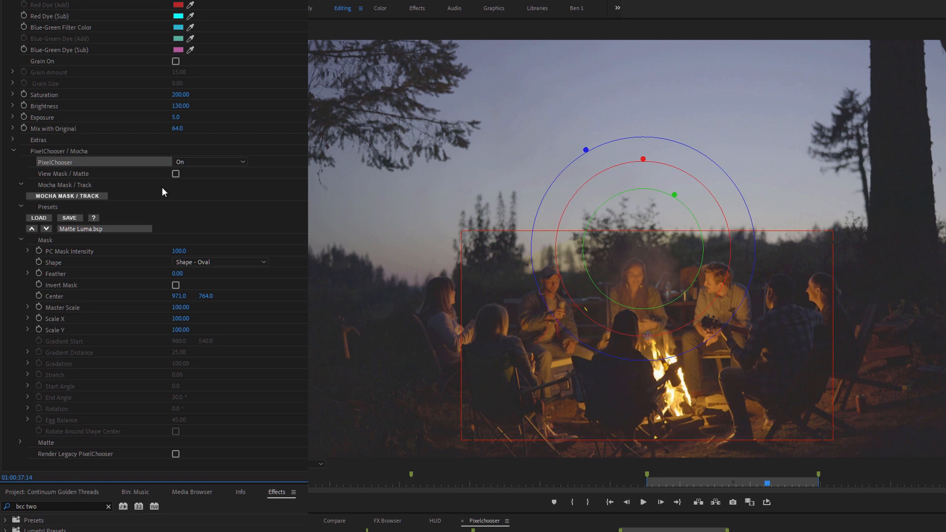
pyautogui.moveTo(650, 397)
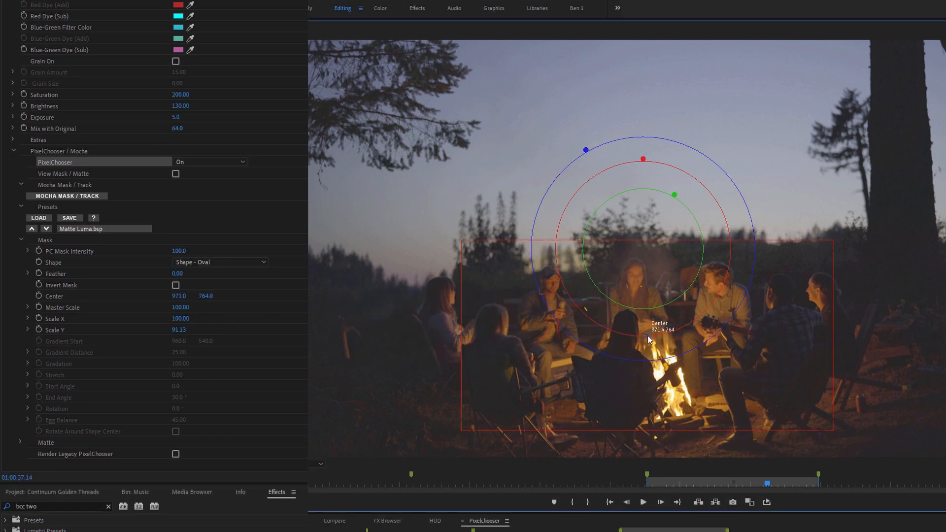
pyautogui.moveTo(649, 339); pyautogui.dragTo(634, 361)
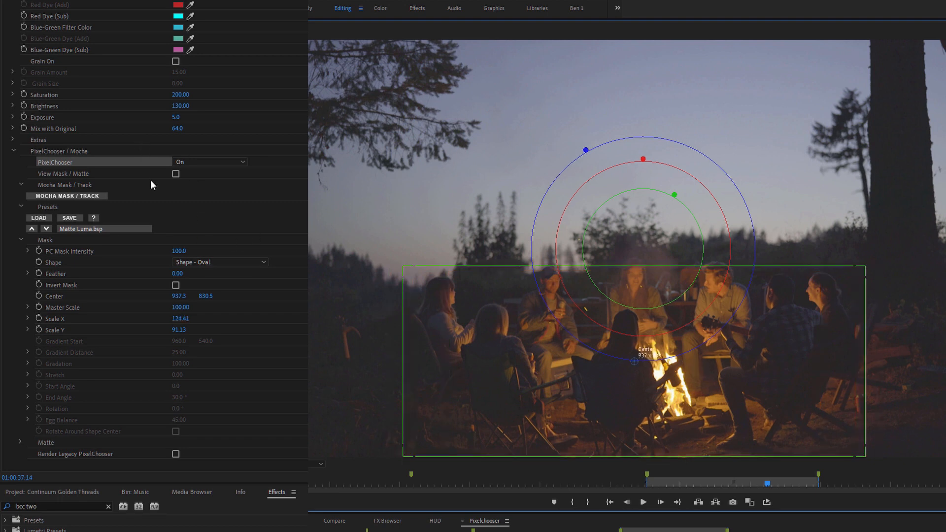
pyautogui.click(176, 174)
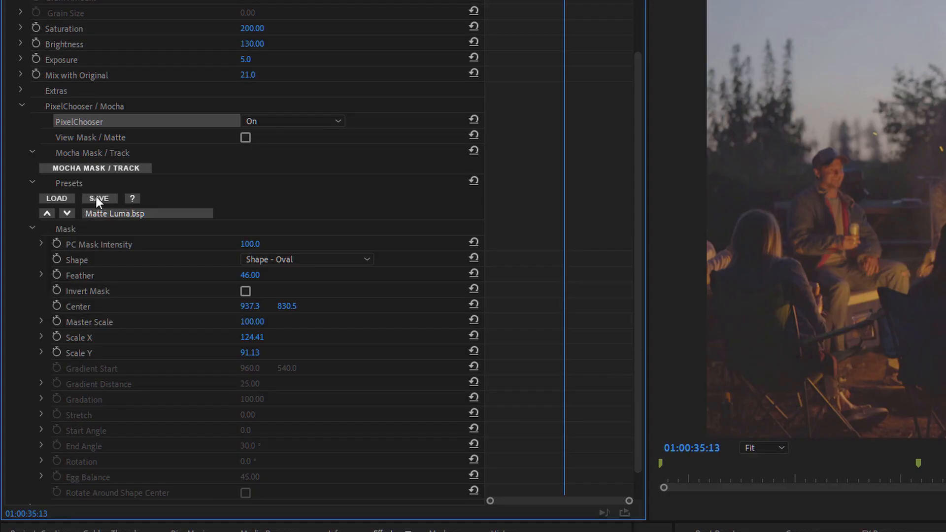
# - Overwrite the Ben fireside oval.bsp preset file with the current mask settings
pyautogui.click(307, 258)
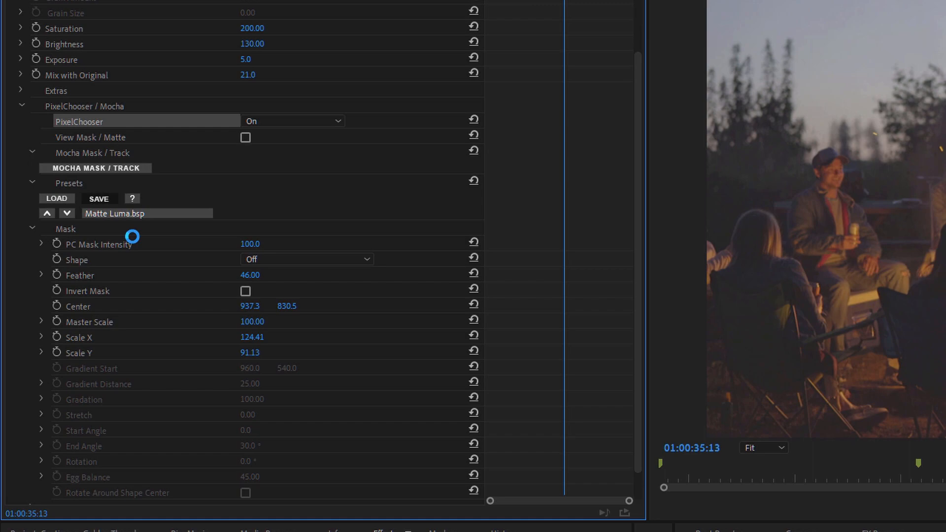
pyautogui.click(99, 199)
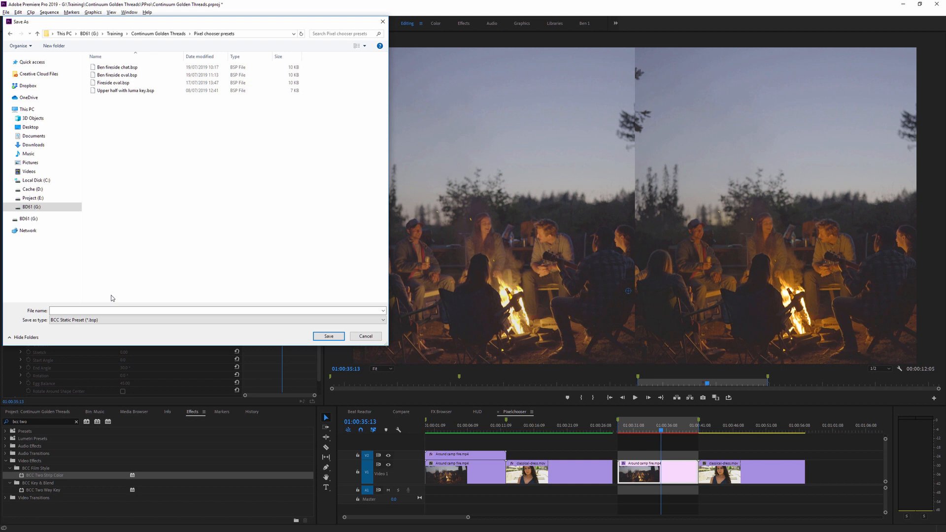
pyautogui.click(116, 75)
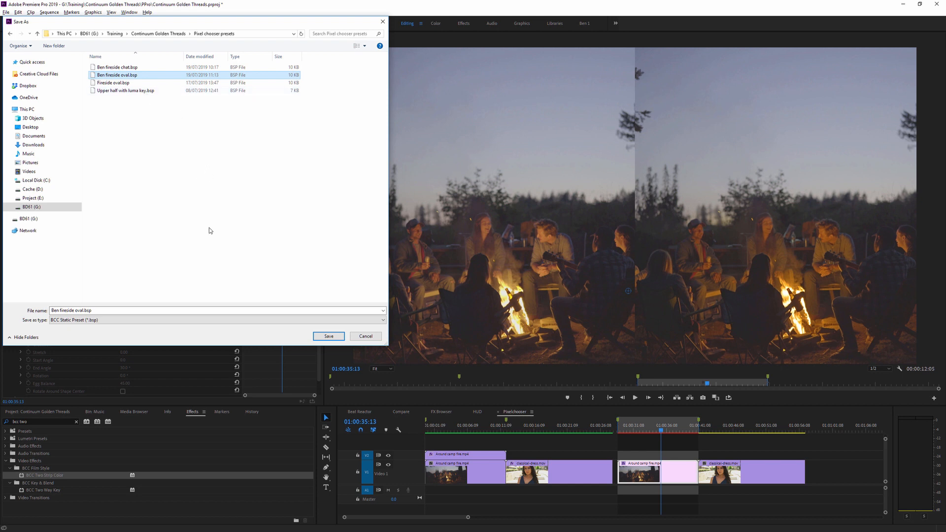
pyautogui.click(328, 336)
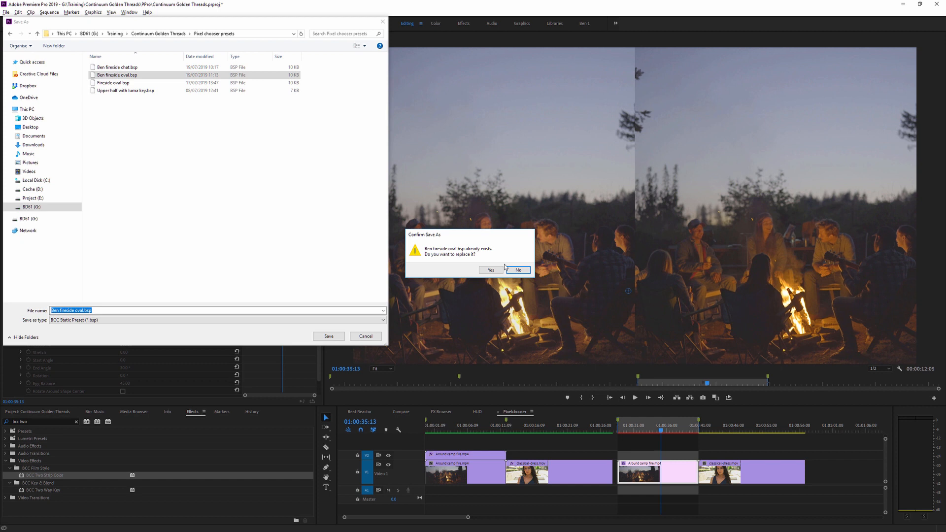
pyautogui.click(491, 270)
pyautogui.write('fast fil')
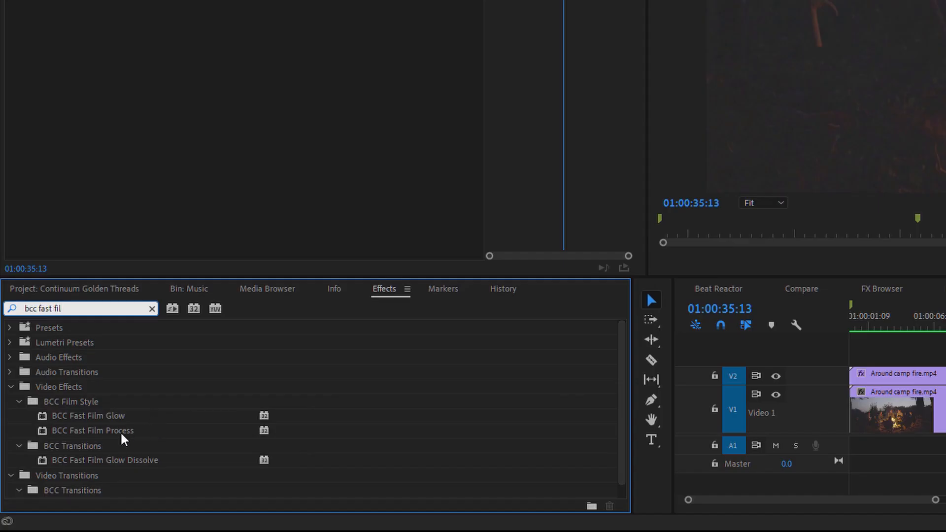
# - Put BCC Fast Film Process on the campfire clip and open its FX Browser
pyautogui.click(93, 431)
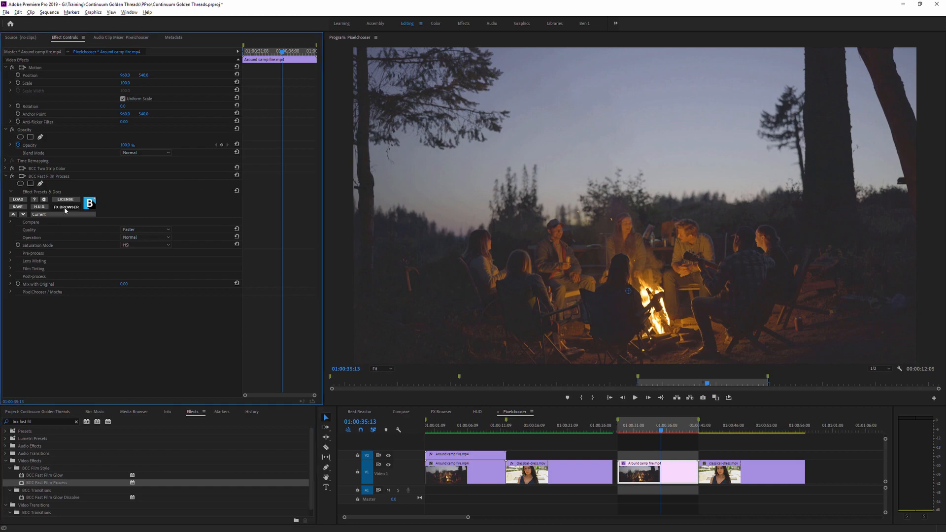
pyautogui.click(66, 207)
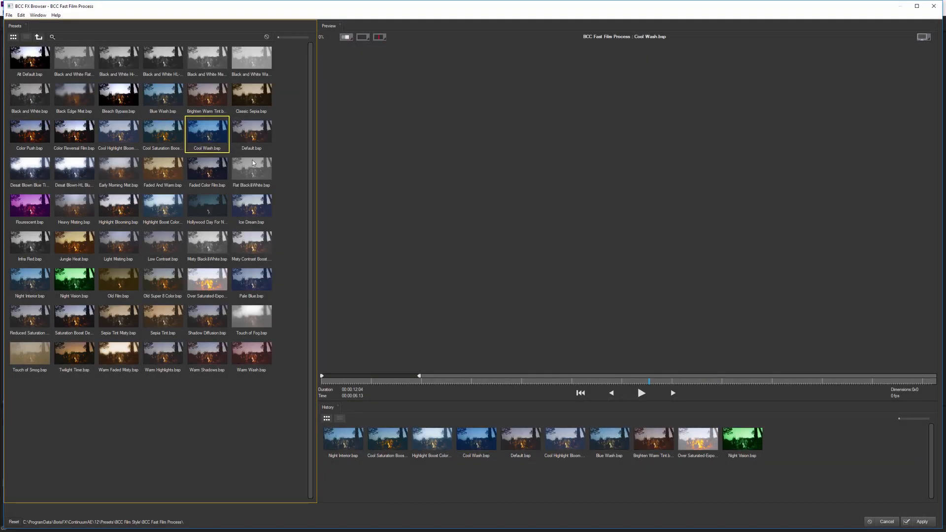
# - Preview Blue Wash, then apply the Cool Wash look
pyautogui.click(162, 94)
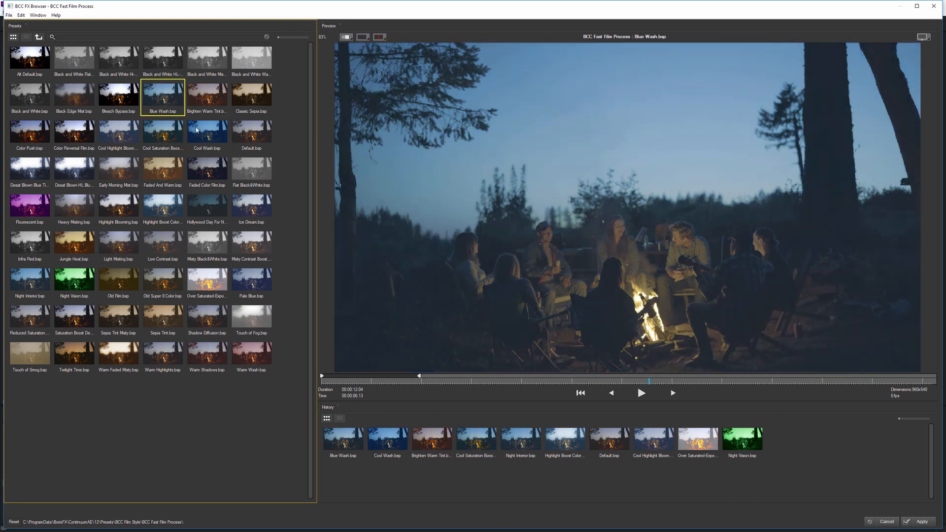
pyautogui.click(207, 132)
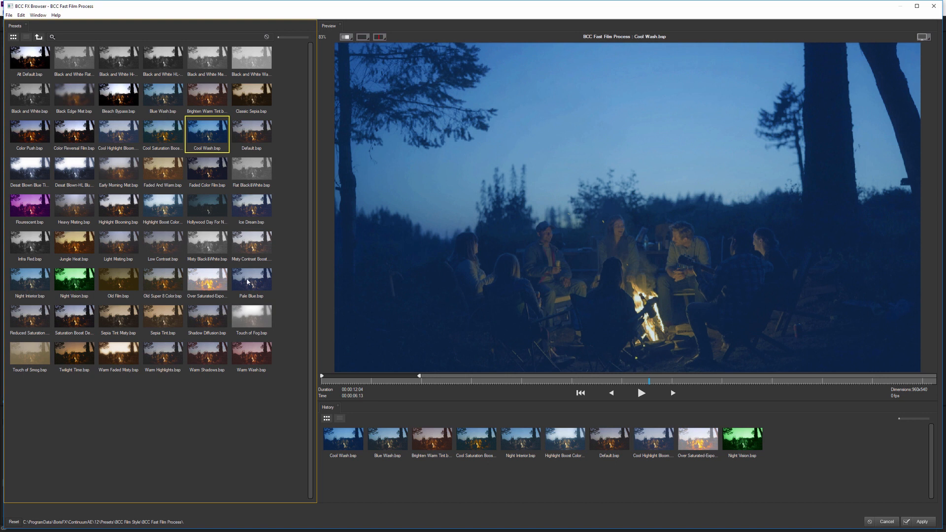
pyautogui.click(162, 94)
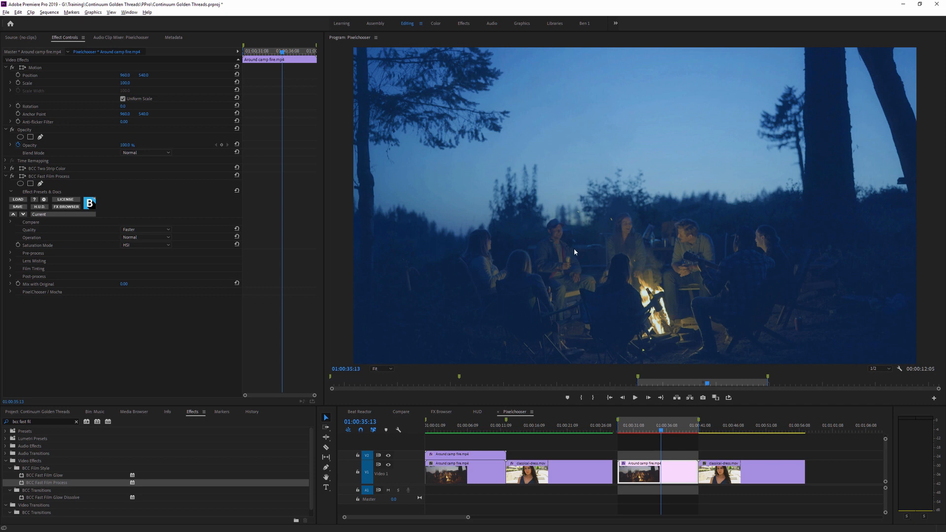
pyautogui.moveTo(395, 271)
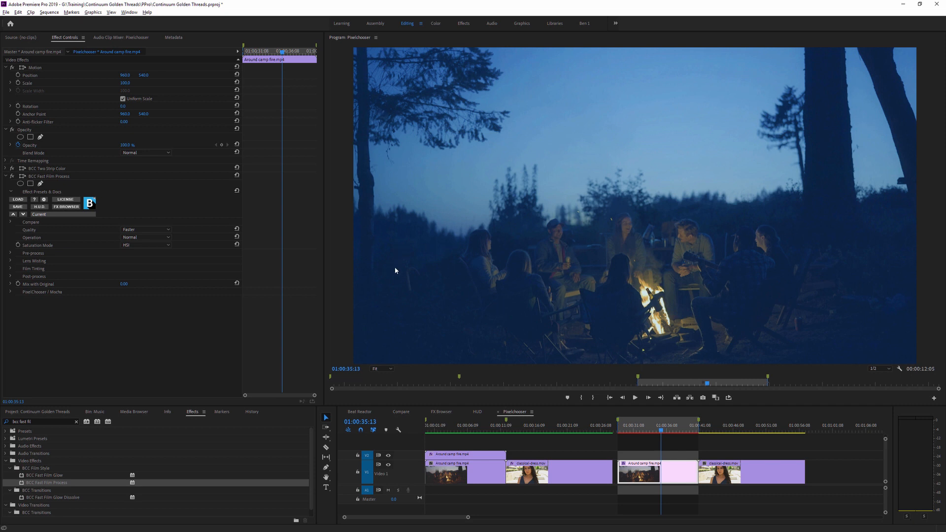
pyautogui.moveTo(673, 212)
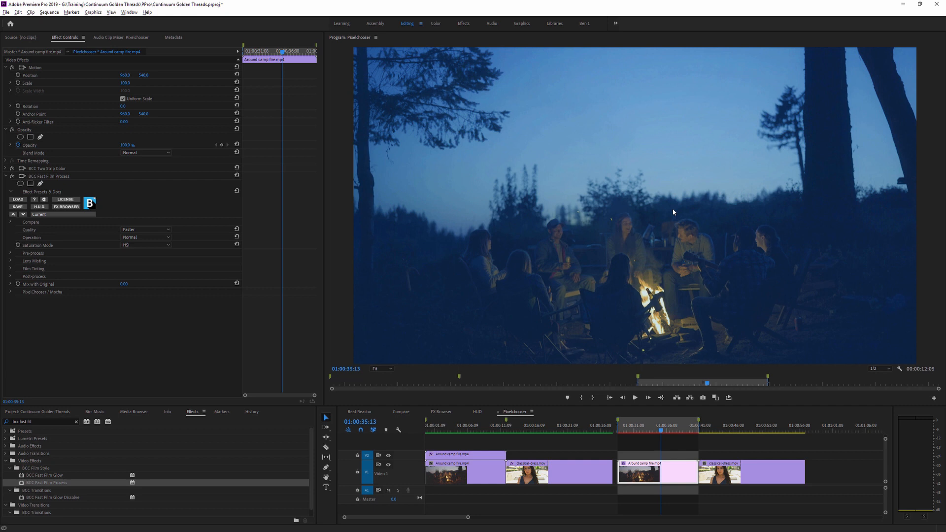
pyautogui.moveTo(27, 308)
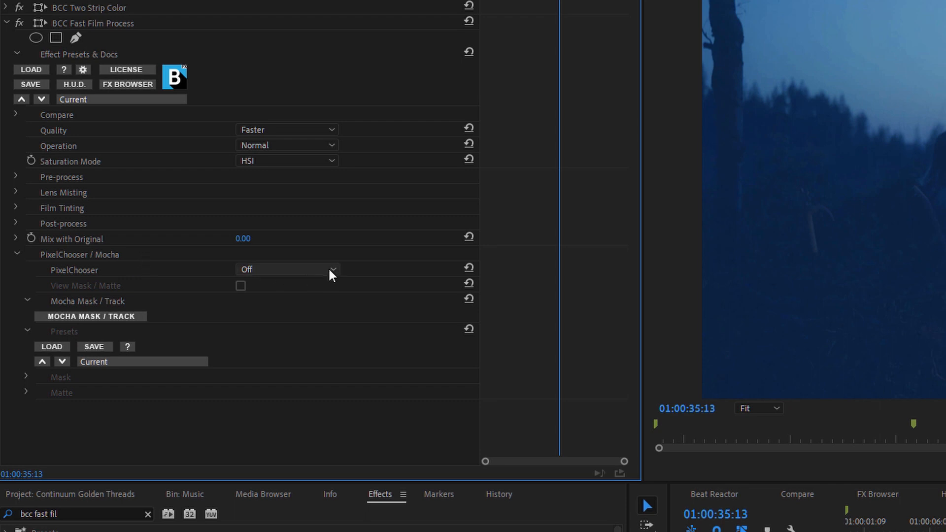
# - Turn PixelChooser on, load Ben fireside oval.bsp, and tick View Mask / Matte
pyautogui.click(286, 269)
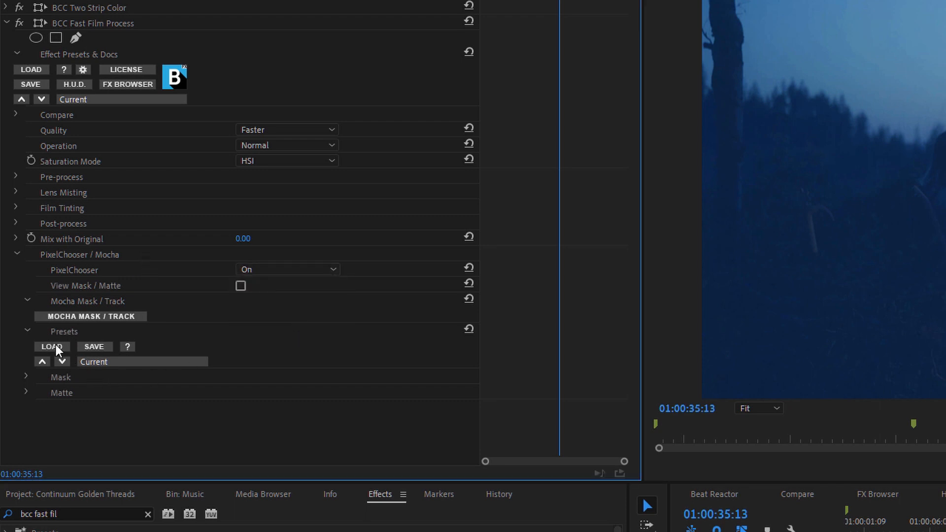
pyautogui.click(52, 347)
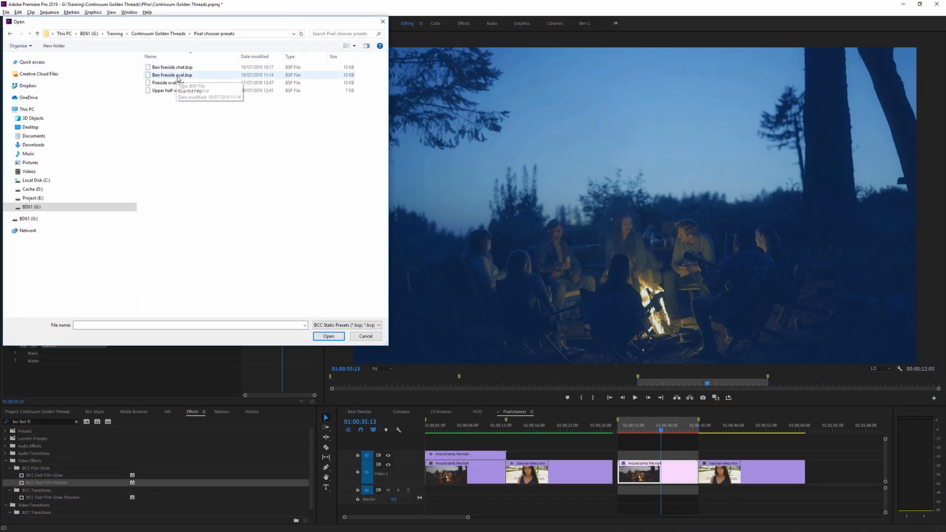
pyautogui.click(329, 336)
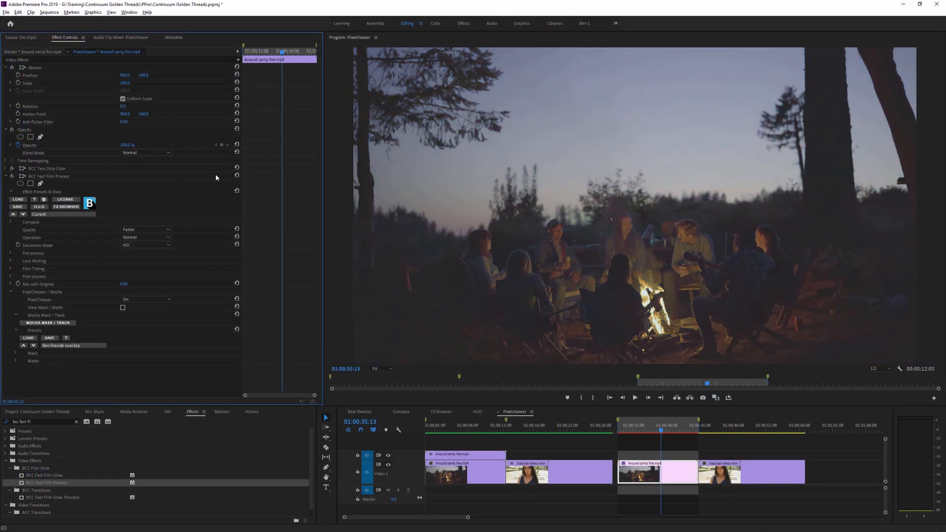
pyautogui.click(122, 307)
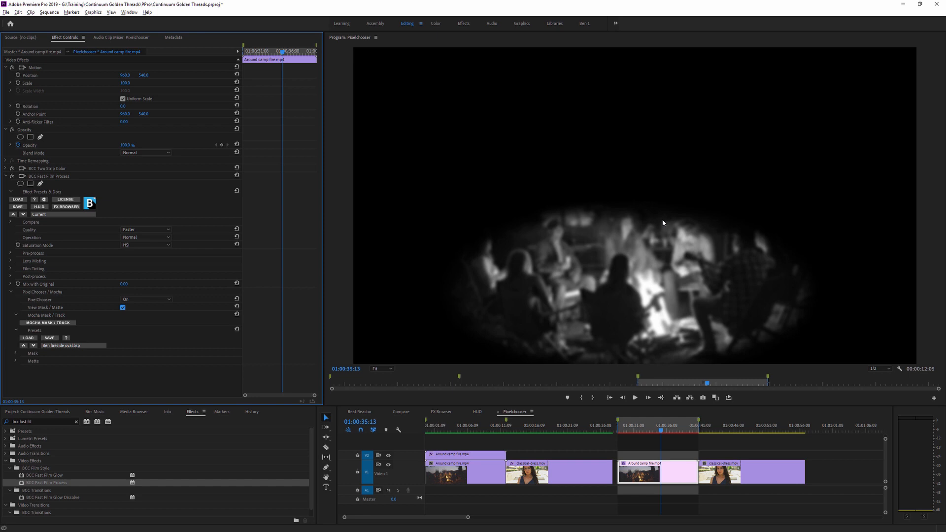
pyautogui.moveTo(579, 223)
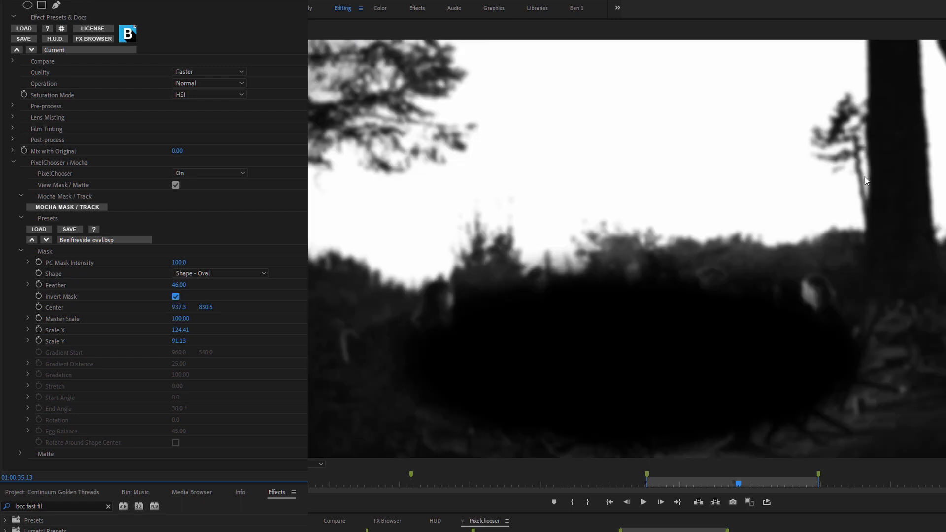
pyautogui.moveTo(533, 304)
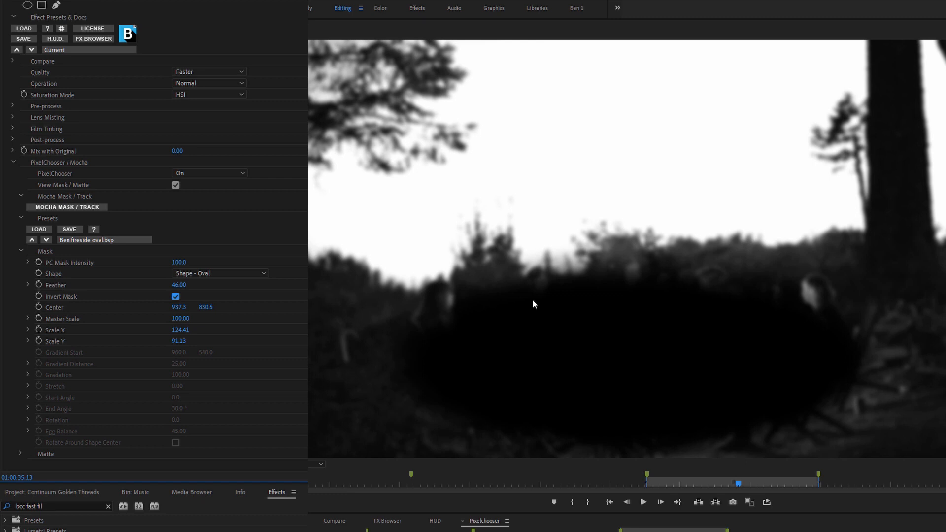
pyautogui.moveTo(388, 91)
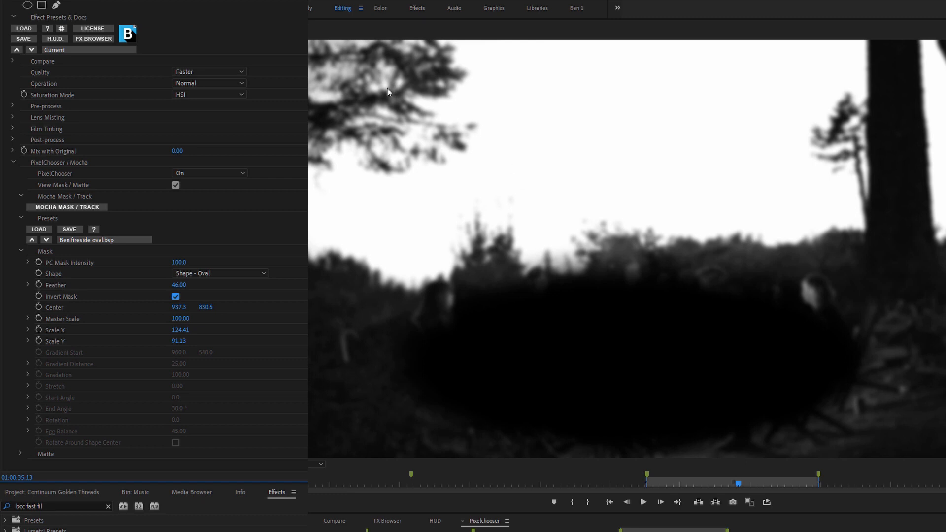
pyautogui.moveTo(129, 280)
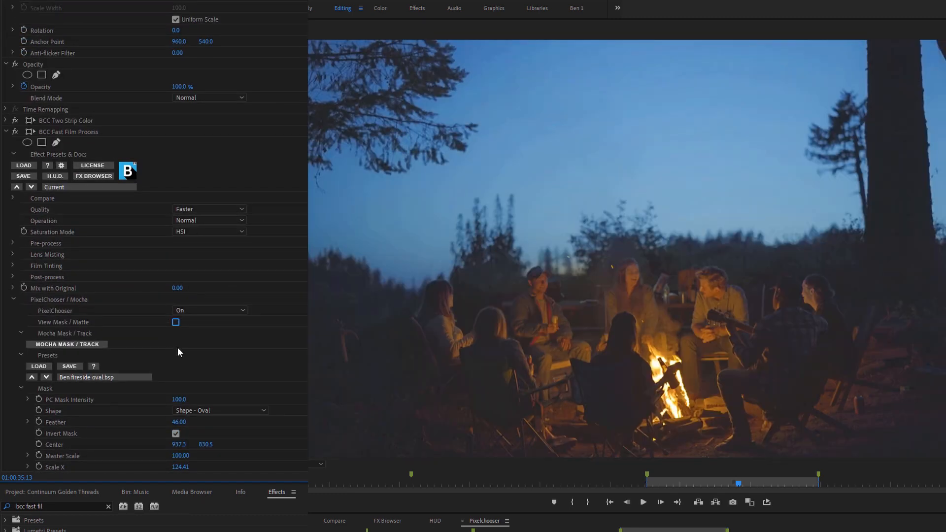
# - Set the fireside mask feather to 121 and its master scale to 175
pyautogui.scroll(-3)
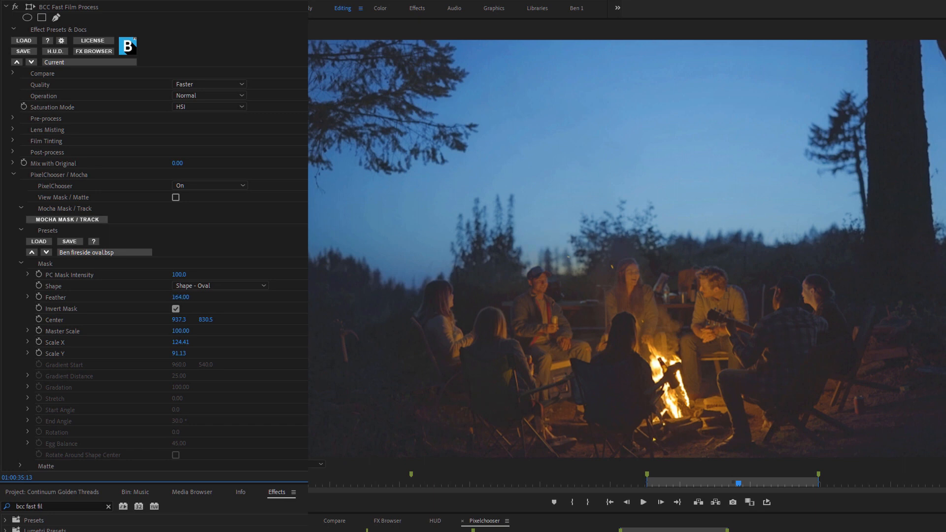
pyautogui.moveTo(180, 296); pyautogui.dragTo(180, 284)
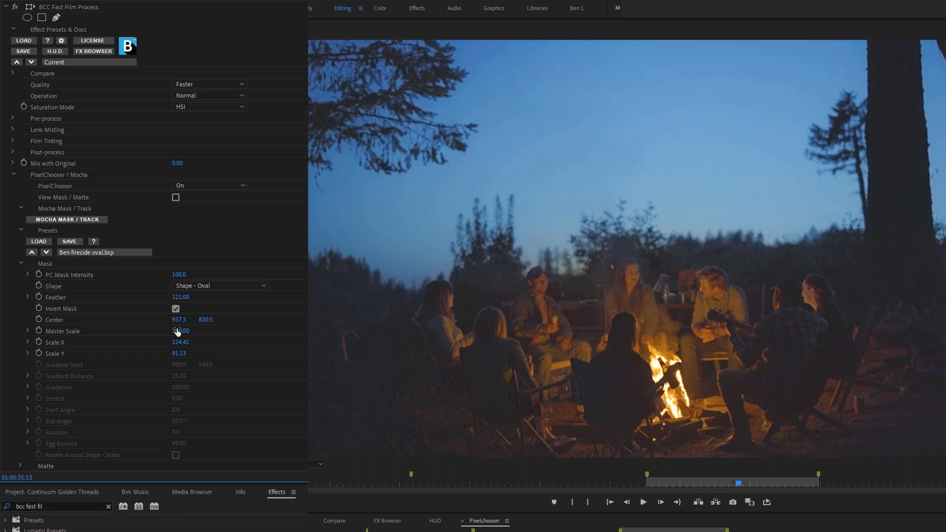
pyautogui.moveTo(181, 330); pyautogui.dragTo(181, 331)
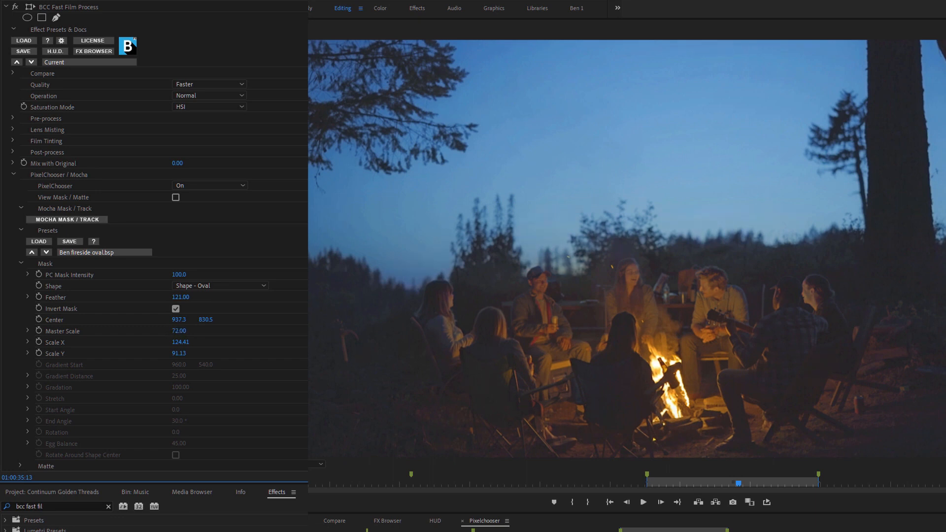
pyautogui.click(180, 334)
pyautogui.write('175')
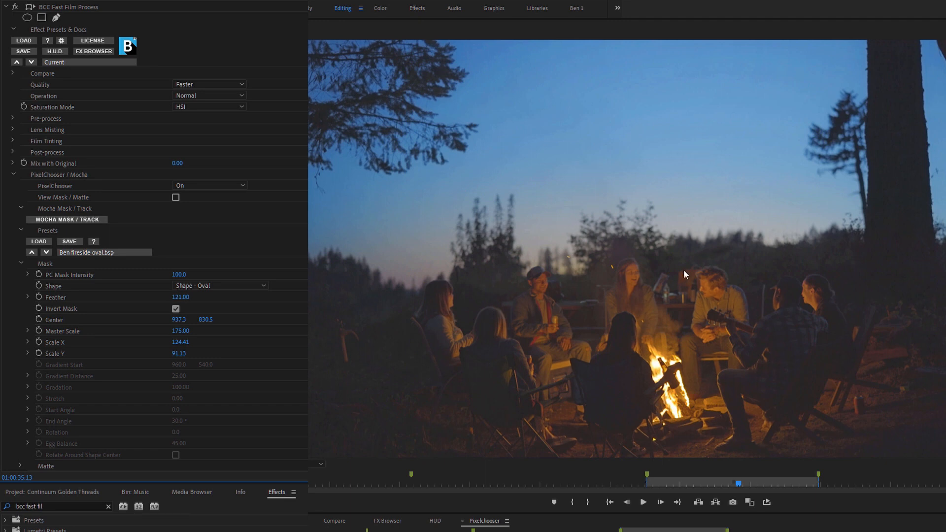
pyautogui.moveTo(776, 356)
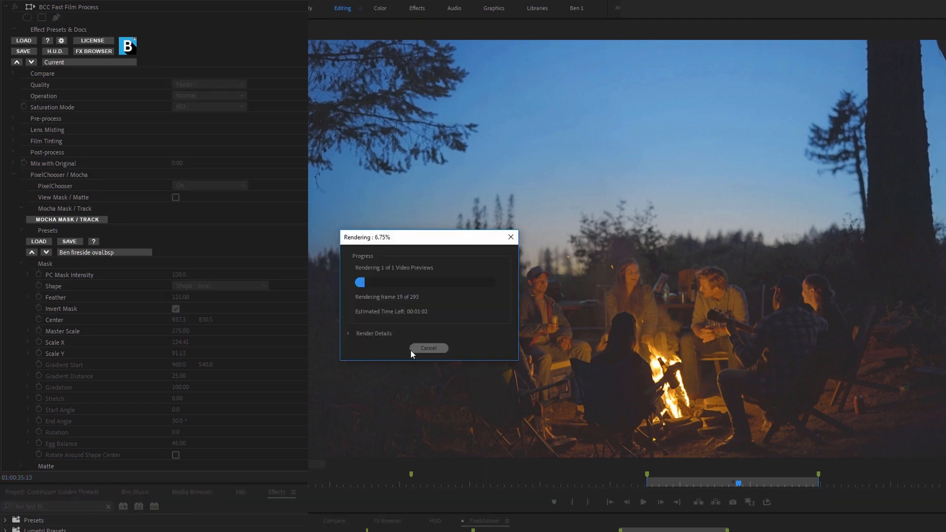
# - Cancel the preview render, leaving the masked campfire clip on screen
pyautogui.click(428, 349)
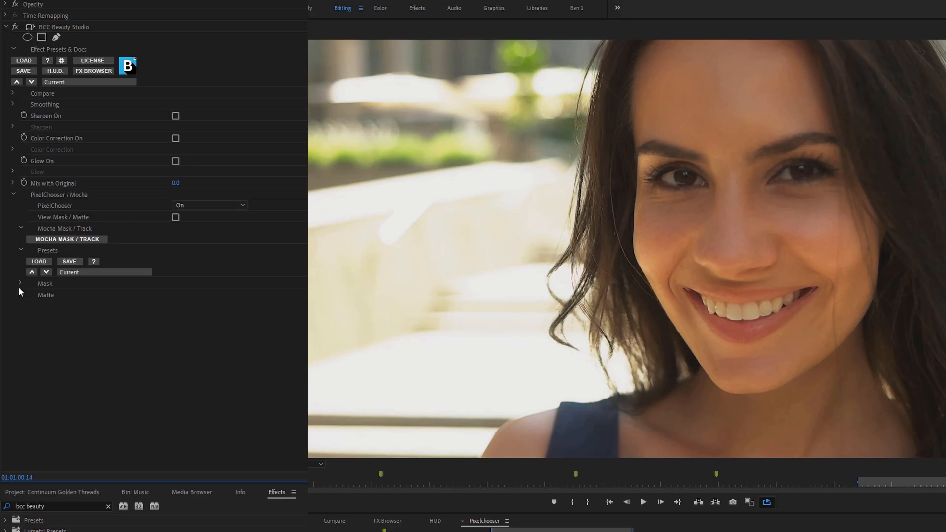
# - Show the PixelChooser matte and tune the skin key: softness 9/48/47, clip 39–76
pyautogui.click(46, 295)
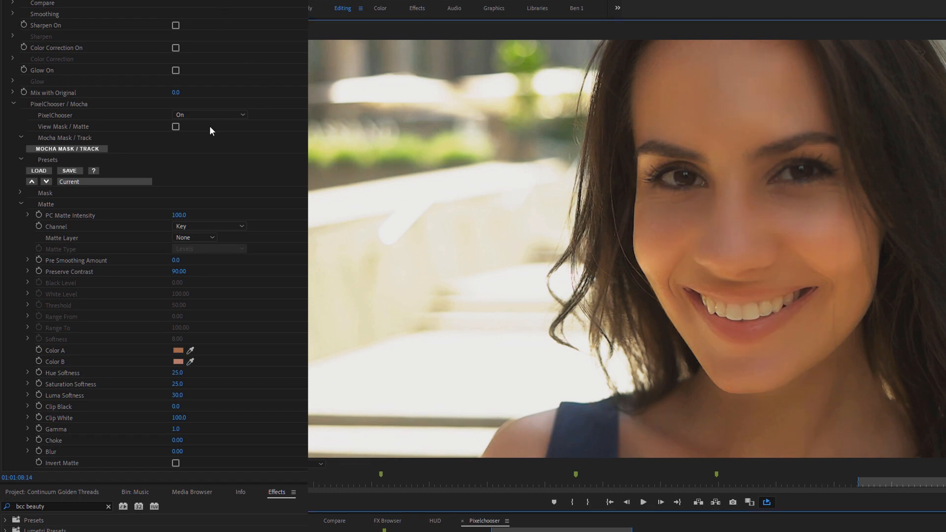
pyautogui.click(175, 127)
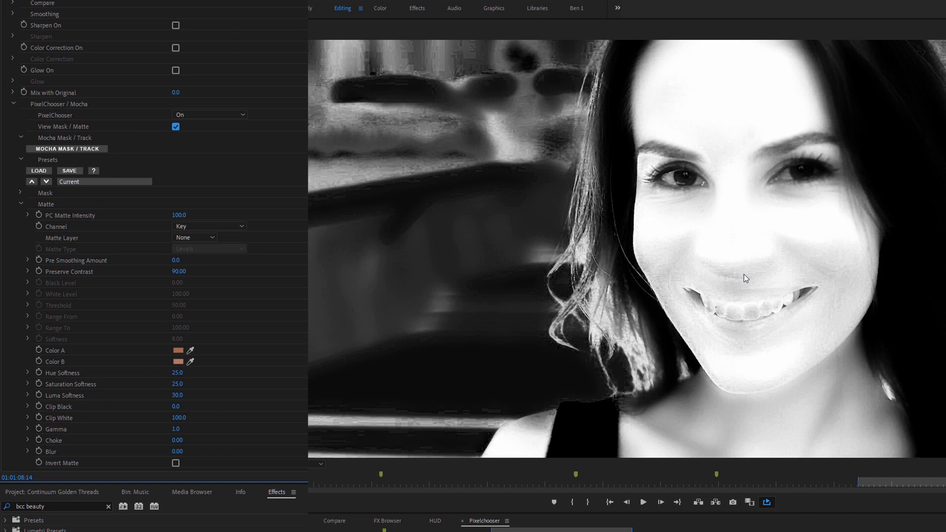
pyautogui.moveTo(178, 406); pyautogui.dragTo(193, 406)
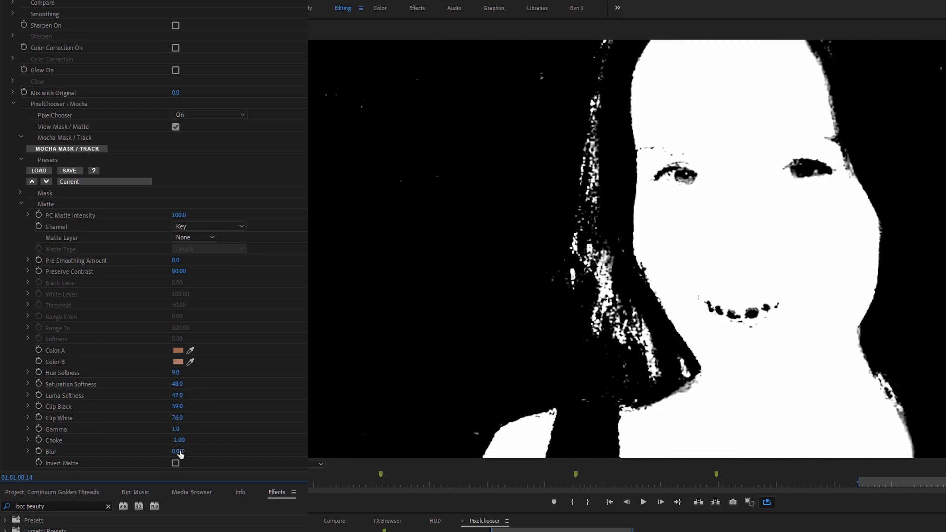
pyautogui.click(177, 451)
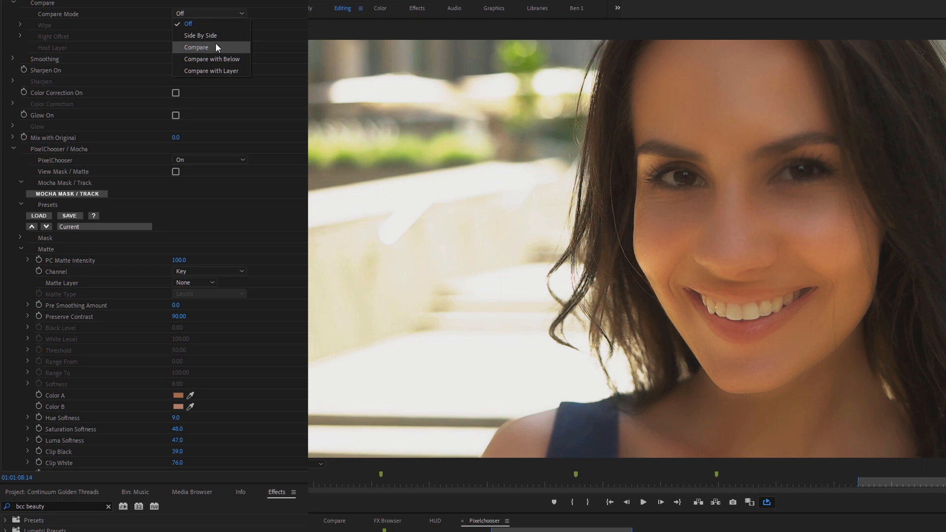
# - Set Compare Mode to Side By Side and expand Smoothing (master 100, large details −42)
pyautogui.click(200, 35)
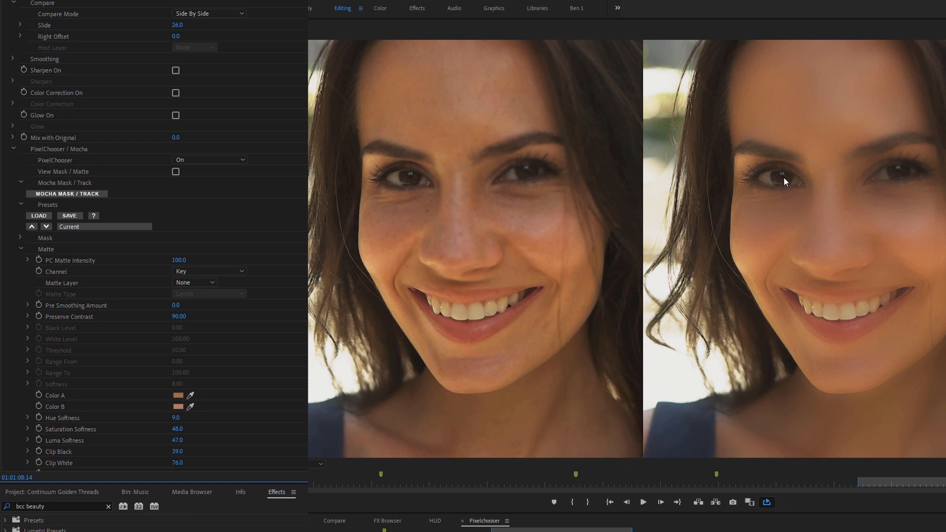
pyautogui.moveTo(238, 40)
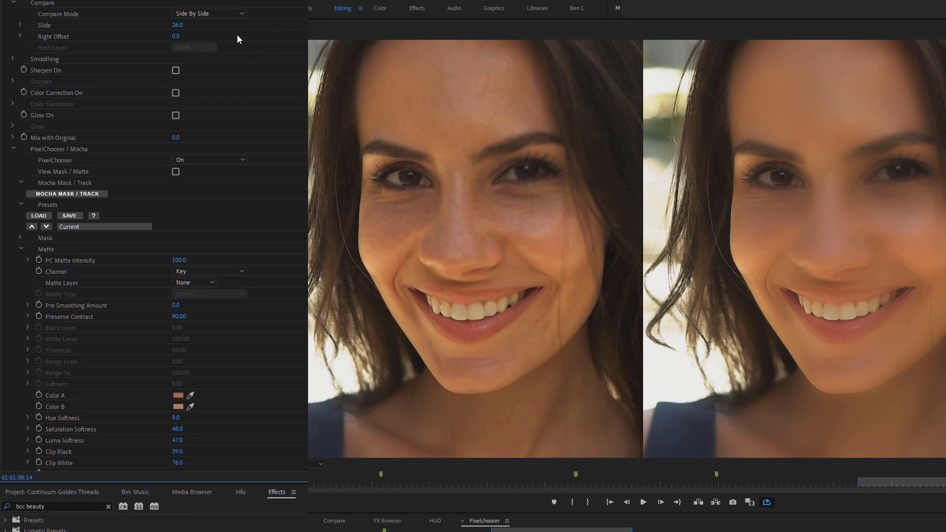
pyautogui.click(12, 59)
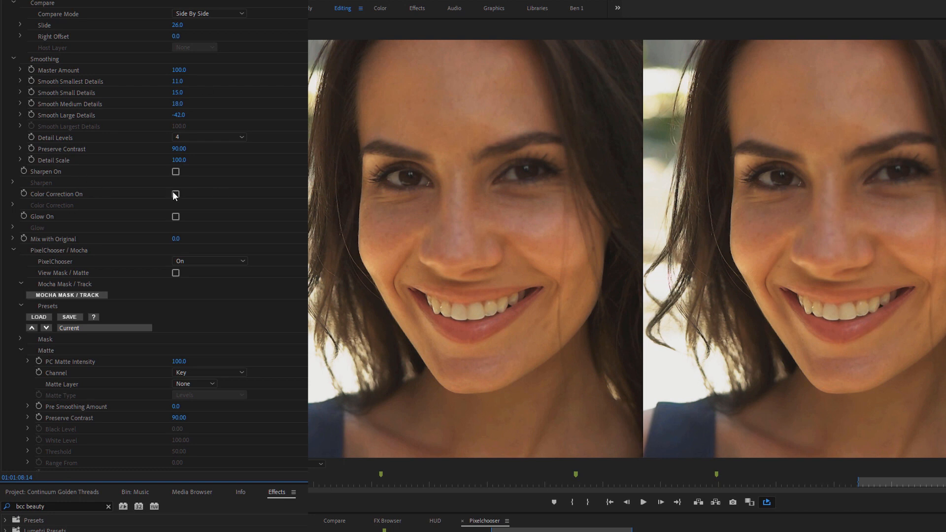
# - Enable masked Color Correction and scrub skin Brightness to 6.00
pyautogui.click(176, 193)
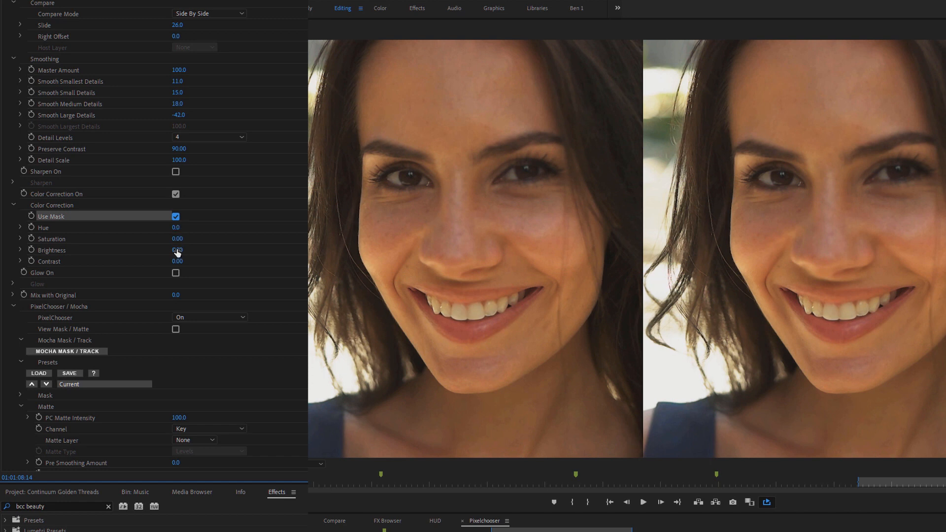
pyautogui.moveTo(177, 250); pyautogui.dragTo(169, 250)
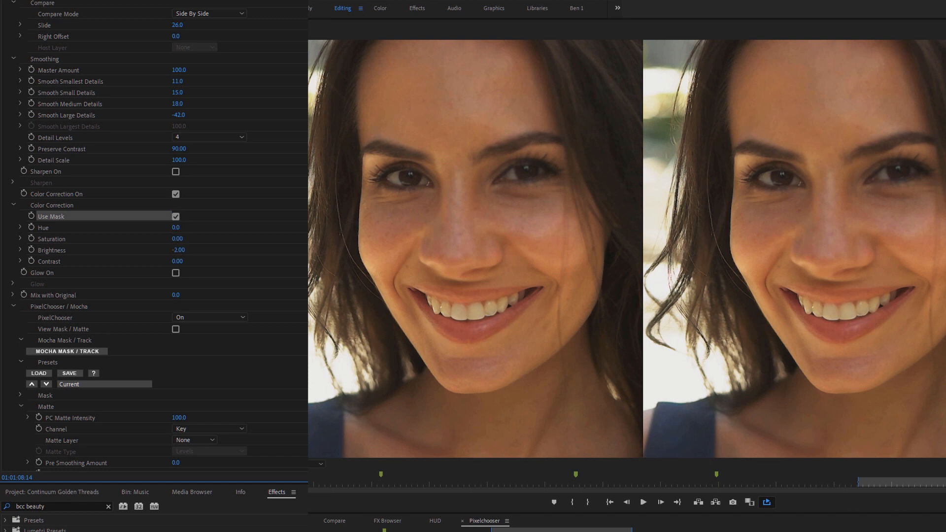
pyautogui.moveTo(178, 249); pyautogui.dragTo(188, 250)
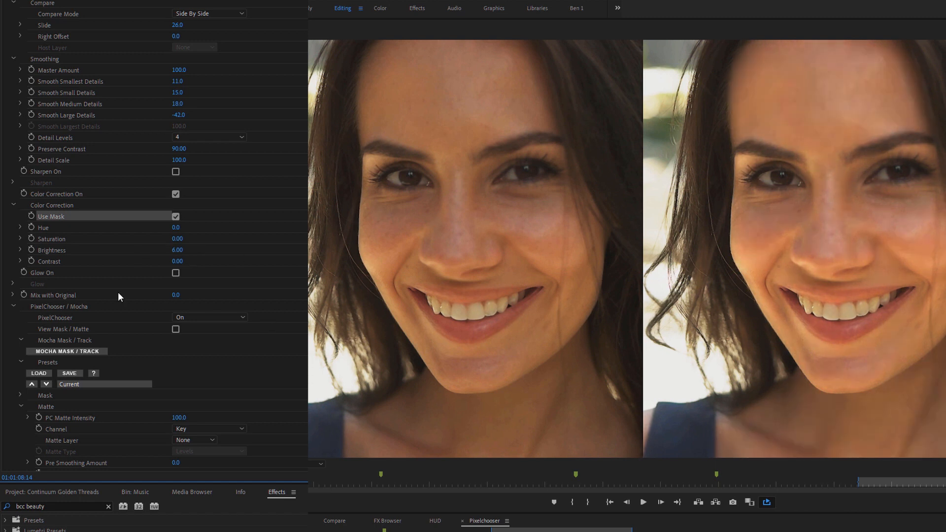
pyautogui.doubleClick(177, 239)
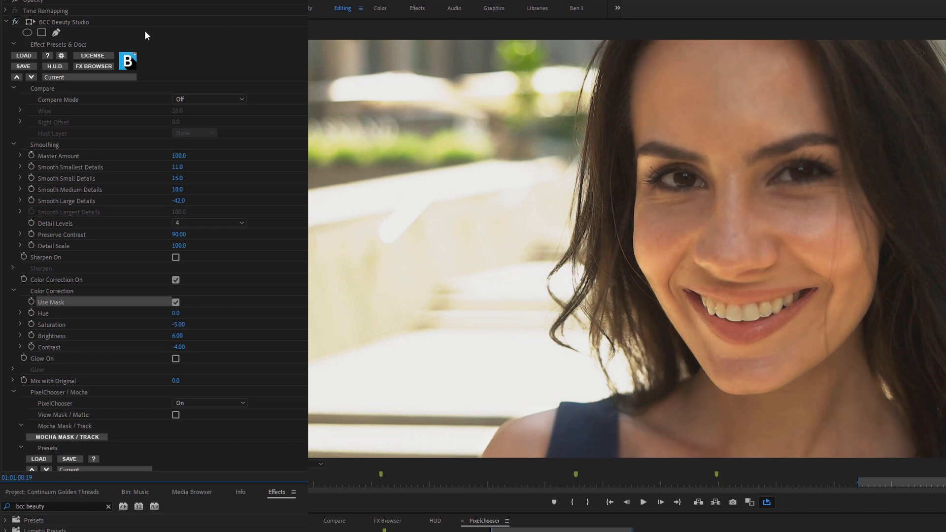
pyautogui.moveTo(607, 415)
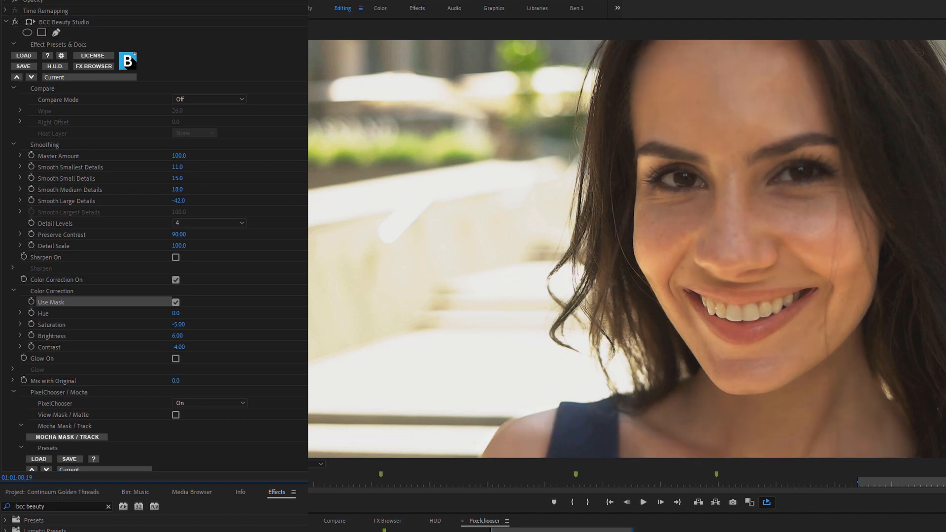
# - Scroll down the Beauty Studio controls to the Mocha Mask/Track button
pyautogui.scroll(-3)
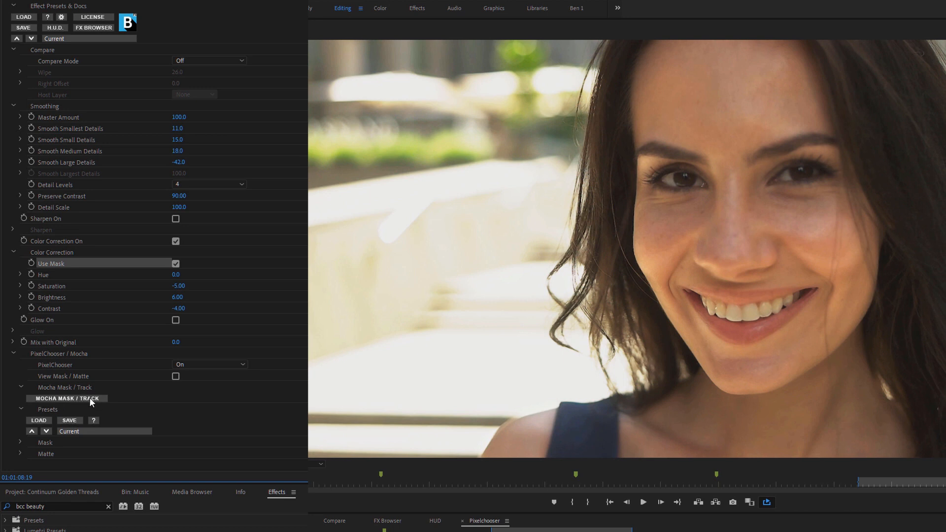
# - Open the face clip in Mocha, draw an X-Spline around the face, and track backwards
pyautogui.click(67, 398)
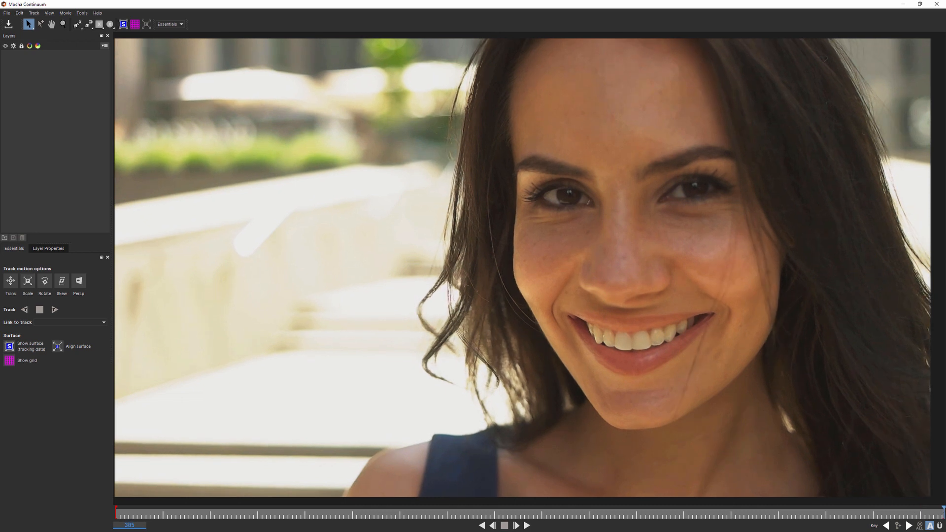
pyautogui.click(78, 25)
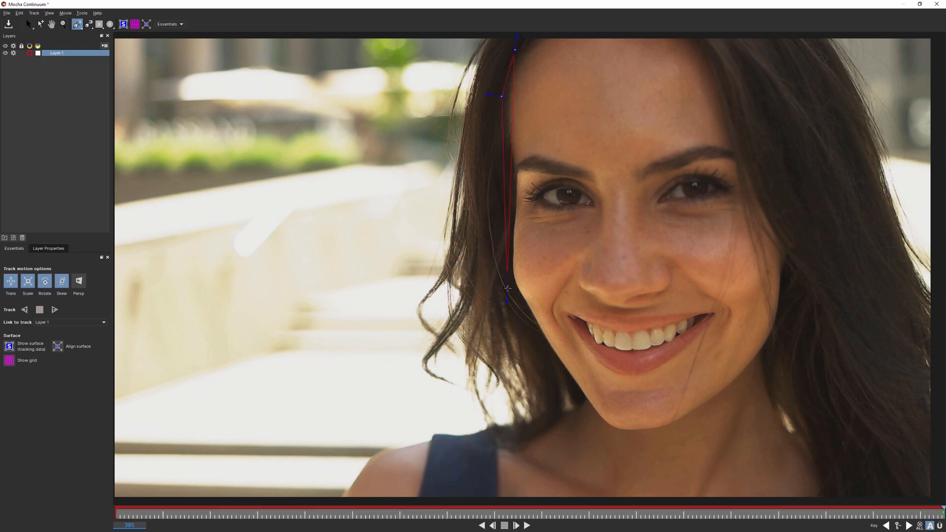
pyautogui.click(717, 31)
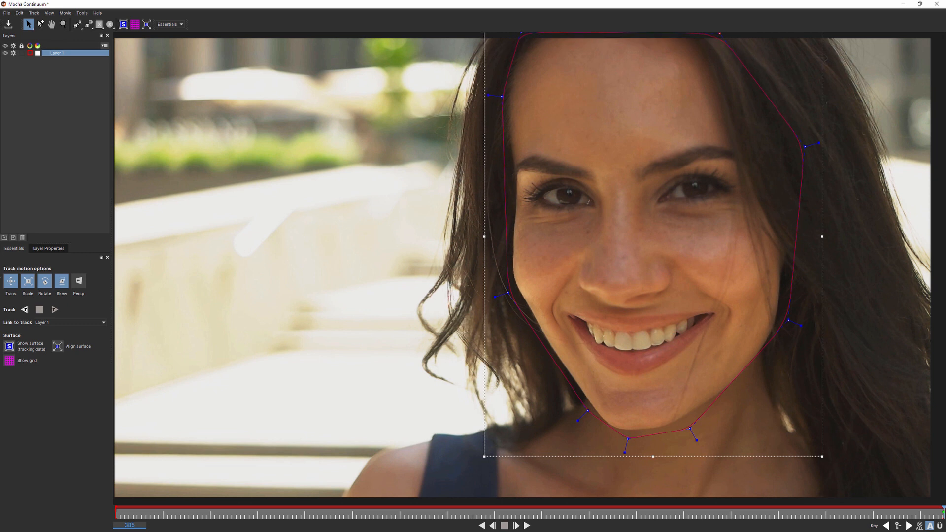
pyautogui.click(40, 309)
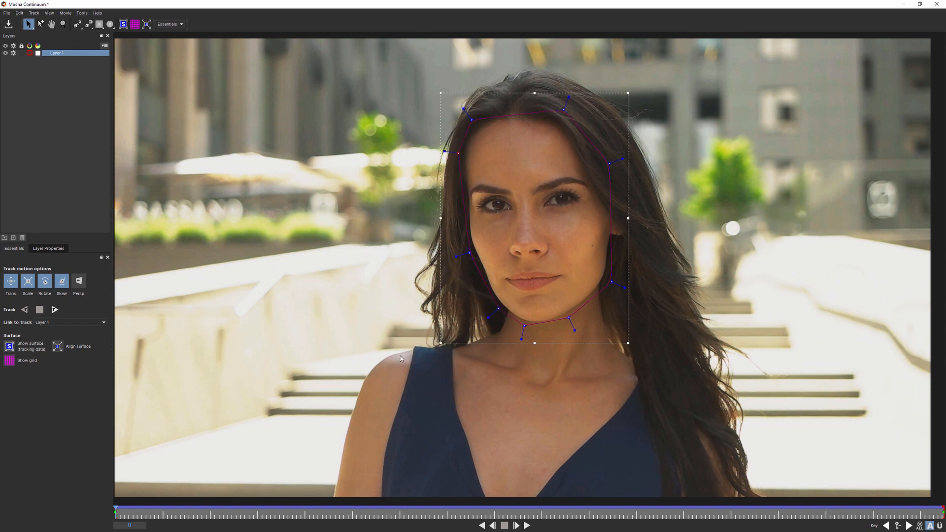
# - Track Layer 1's face outline forwards from the clip's first frame
pyautogui.click(516, 526)
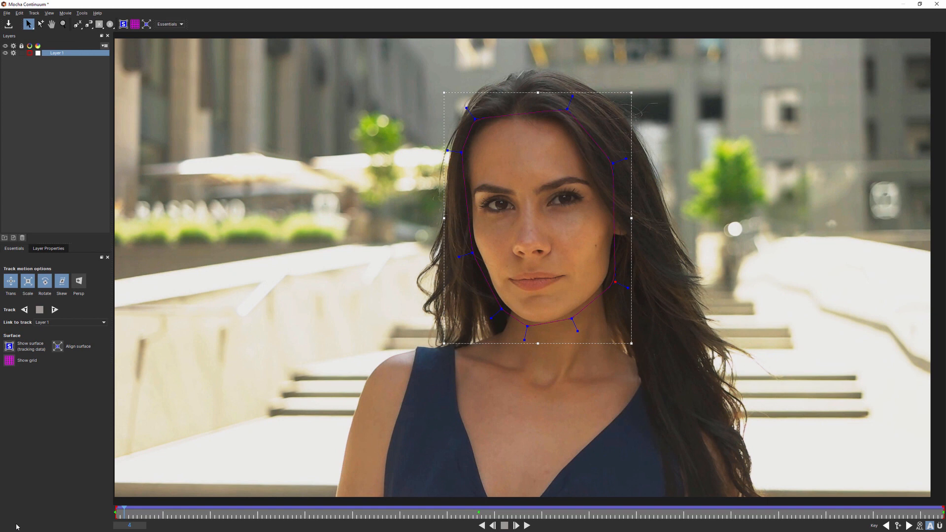
pyautogui.moveTo(584, 355)
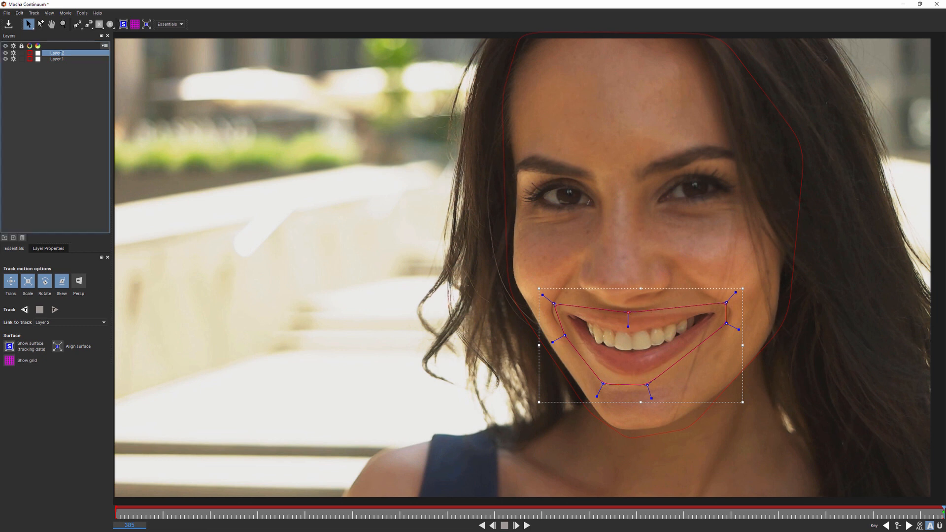
# - Name the mouth shape's layer Mouth mask and start renaming Layer 1
pyautogui.write('Mouth an')
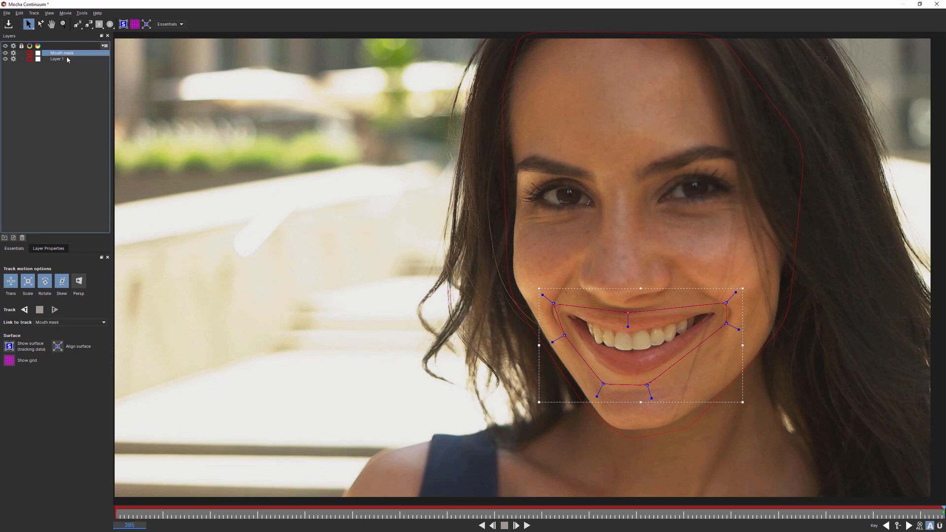
pyautogui.click(56, 59)
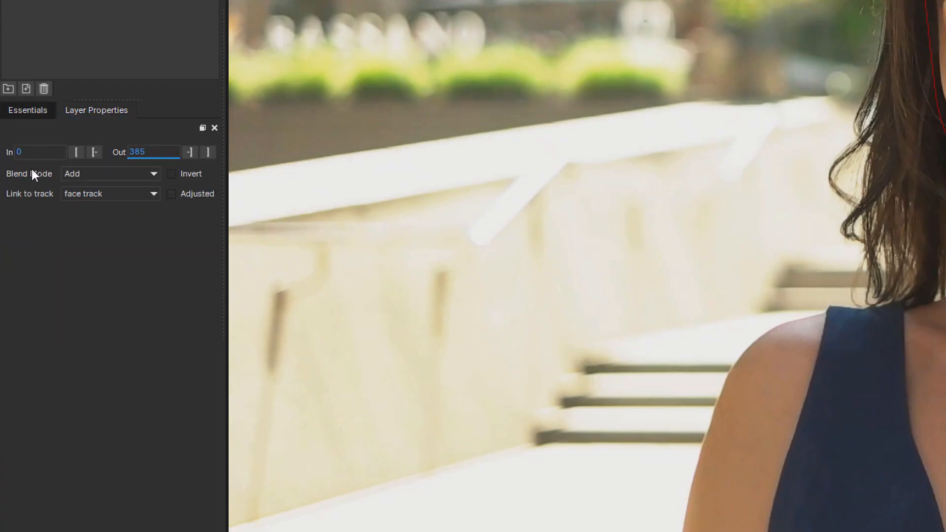
# - Set the mouth layer's Blend mode to Subtract so it cuts out of the face mask
pyautogui.click(110, 174)
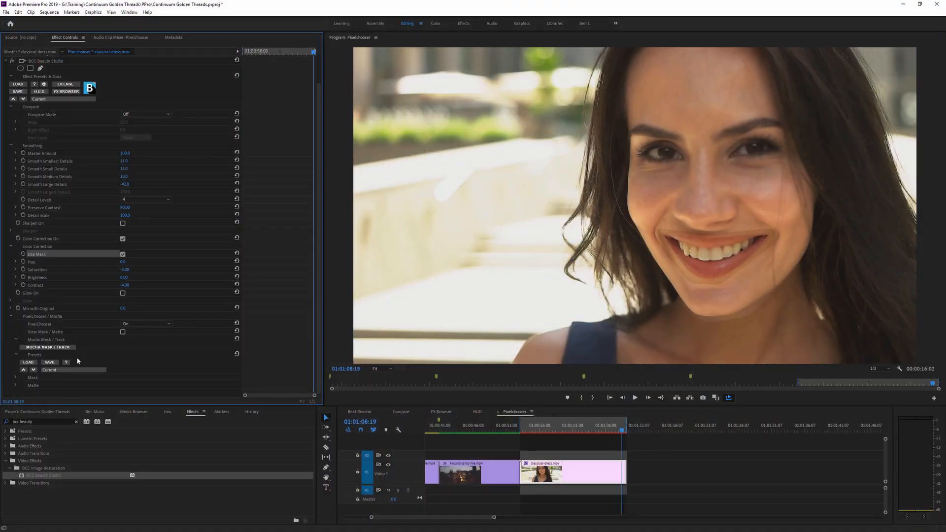
# - Expand the Mocha Mask settings and feather the face matte's edges to about 31
pyautogui.click(123, 331)
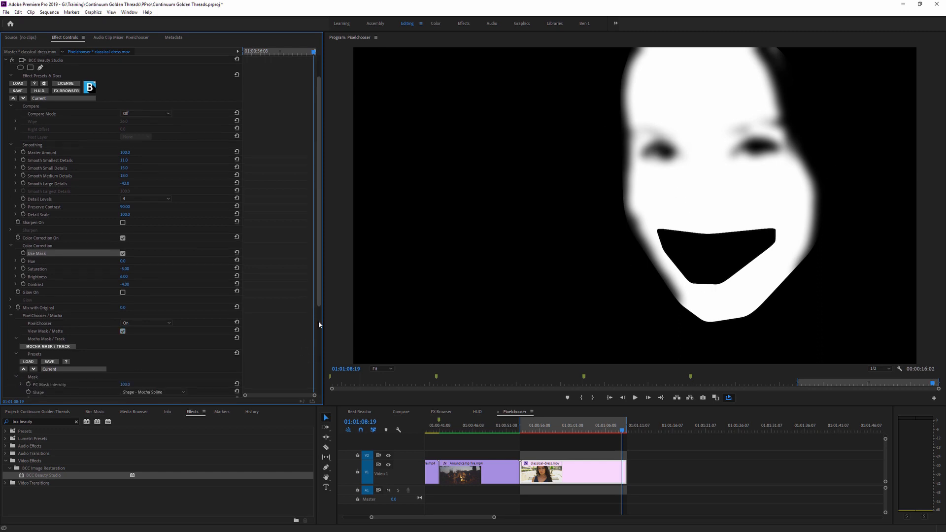
pyautogui.scroll(-3)
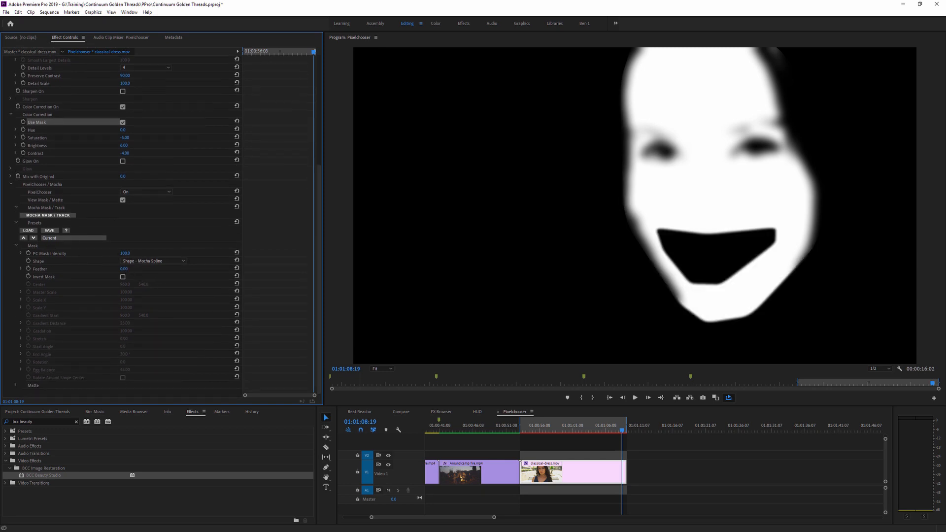
pyautogui.click(124, 269)
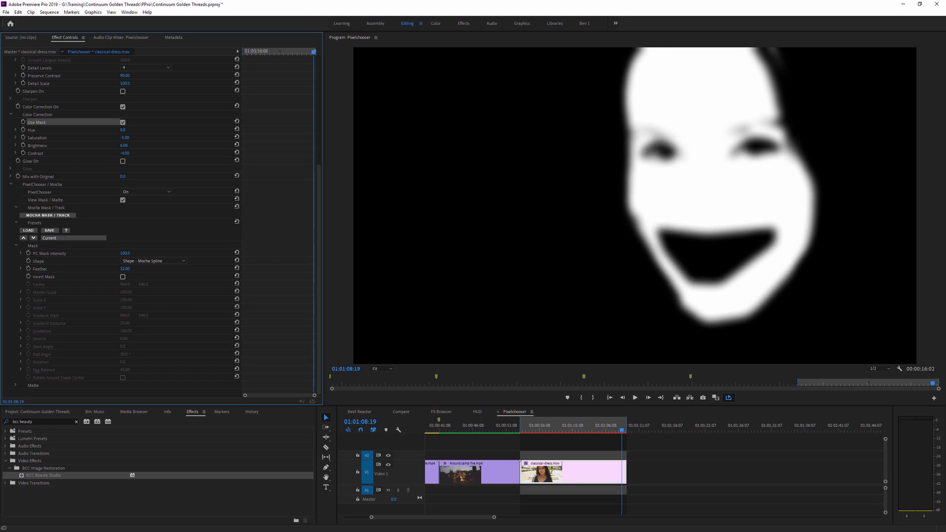